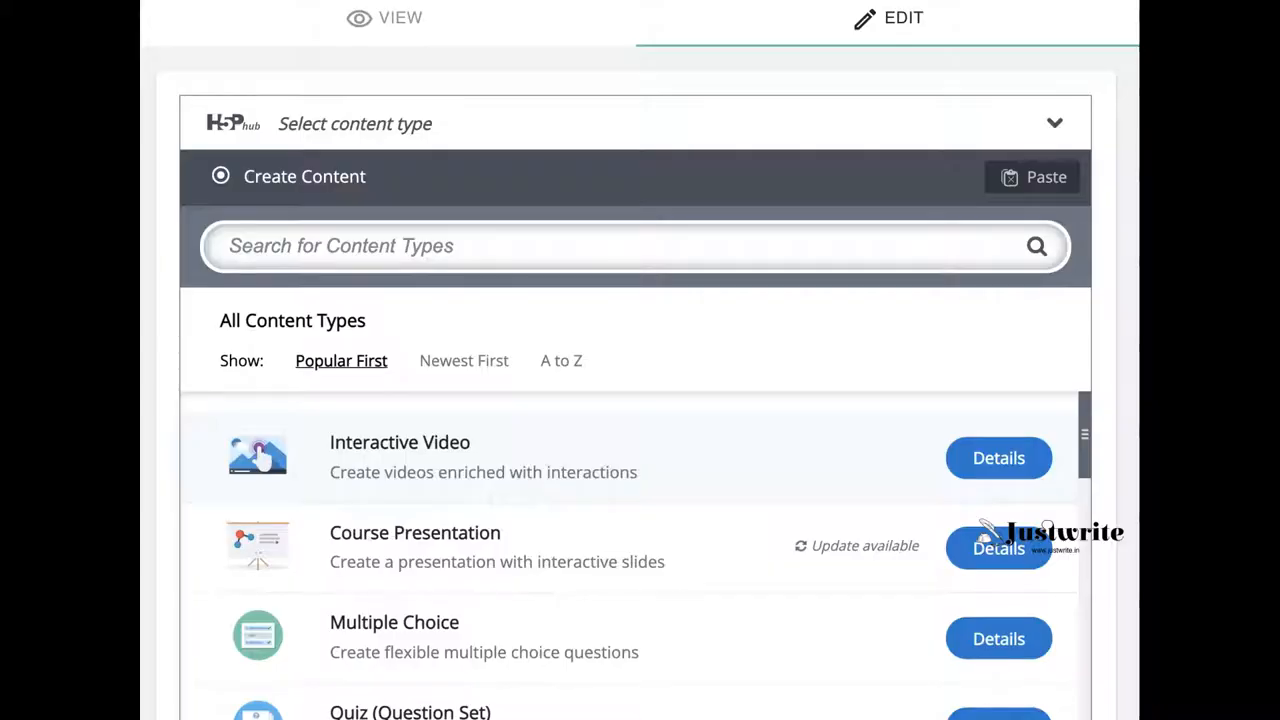
Search the content types for 'cro' and choose Crossword to create a new activity.
{"action": "left_click", "coordinate": [290, 246]}
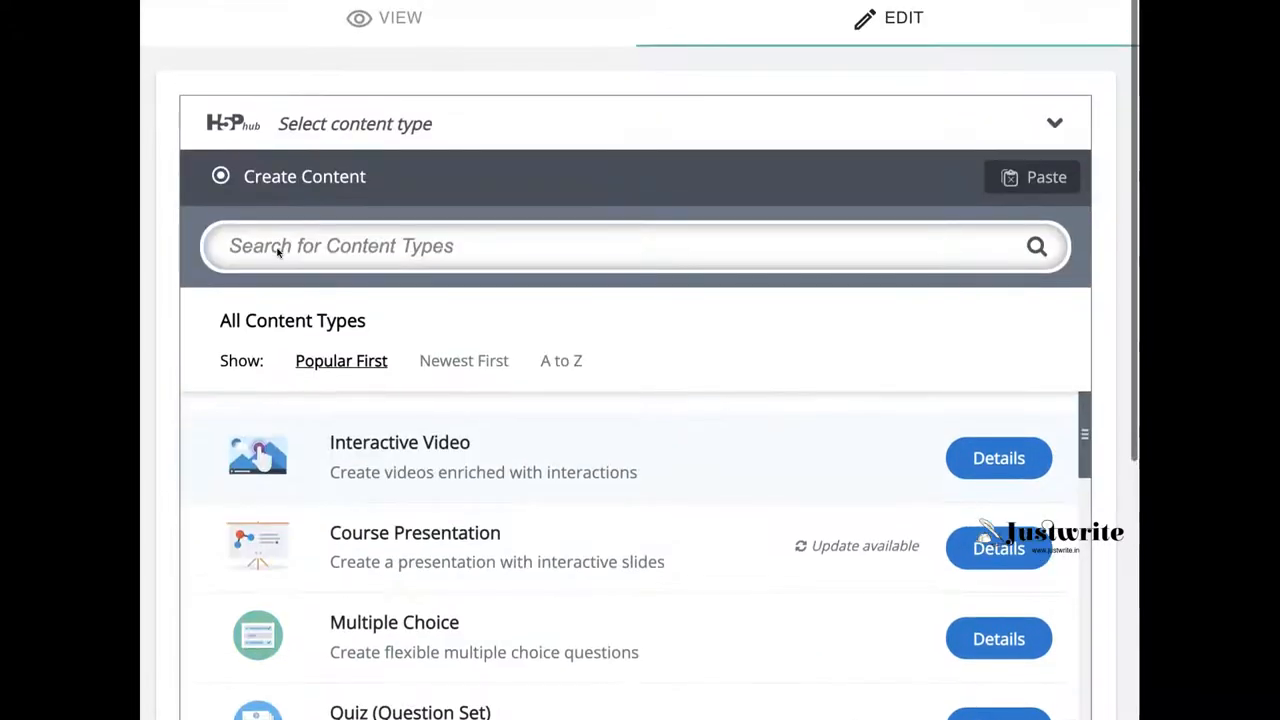
{"action": "scroll", "scroll_direction": "down", "scroll_amount": 3}
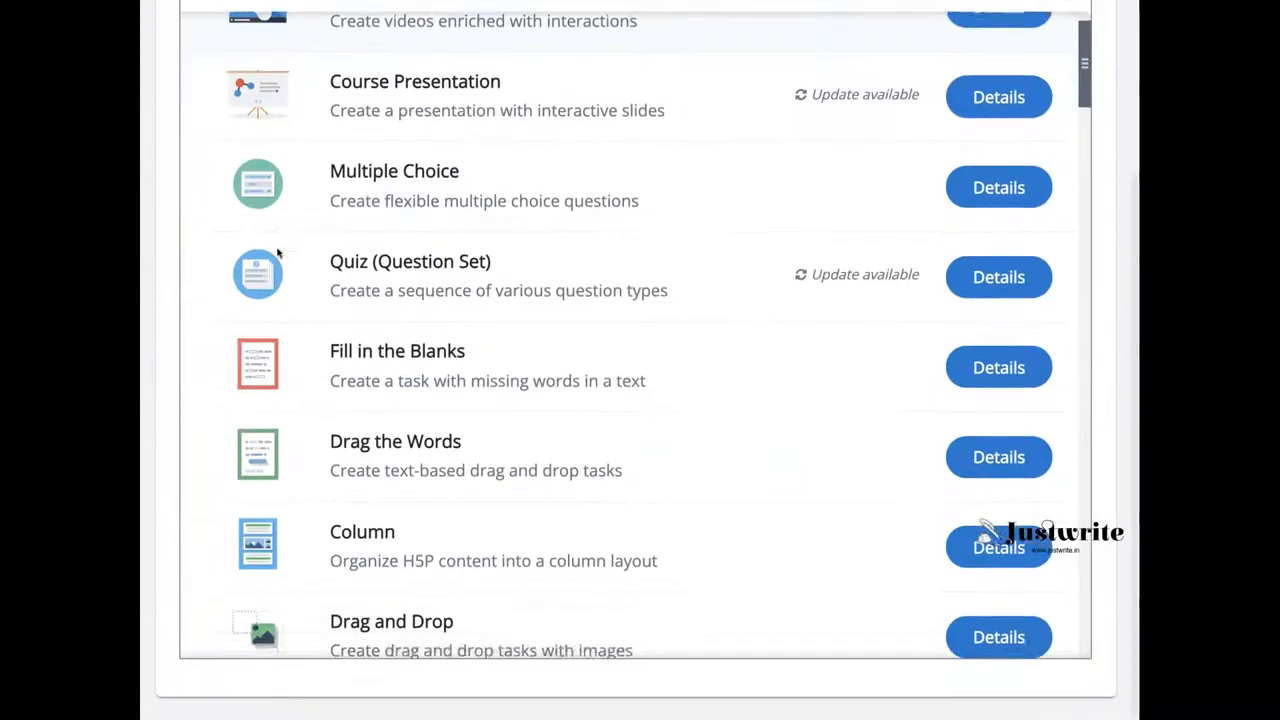
{"action": "scroll", "scroll_direction": "up", "scroll_amount": 3}
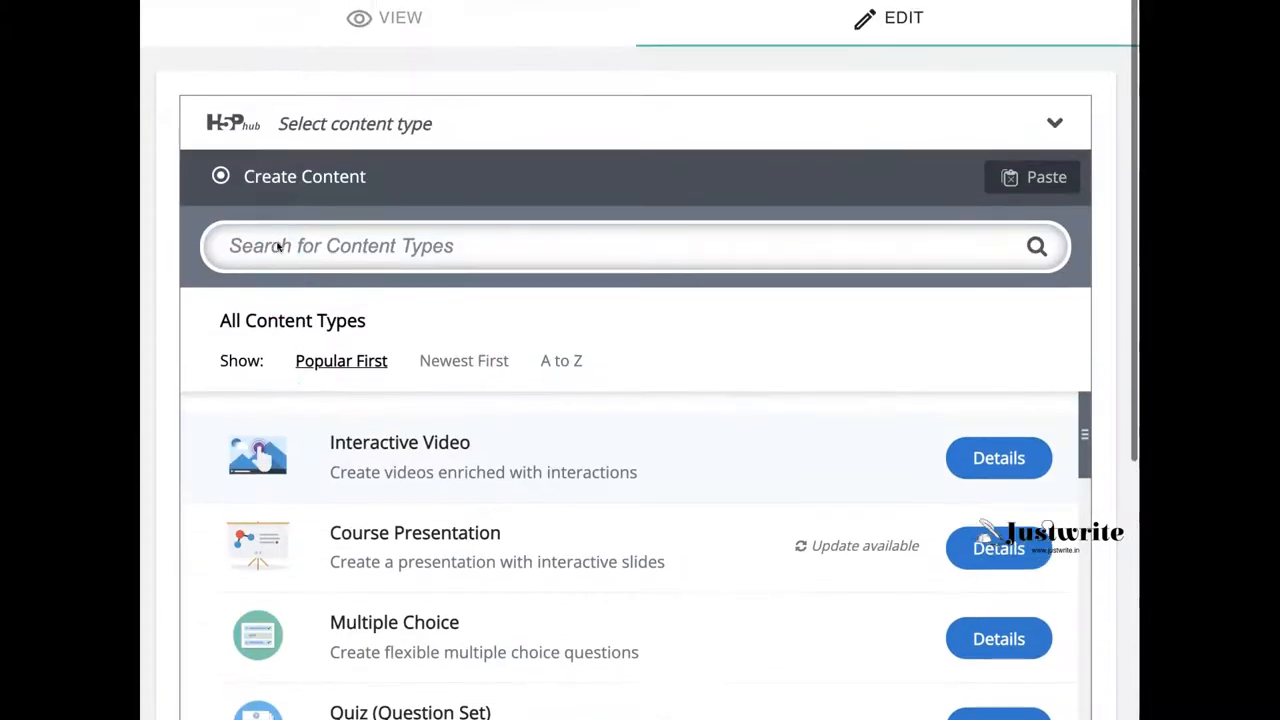
{"action": "scroll", "scroll_direction": "down", "scroll_amount": 3}
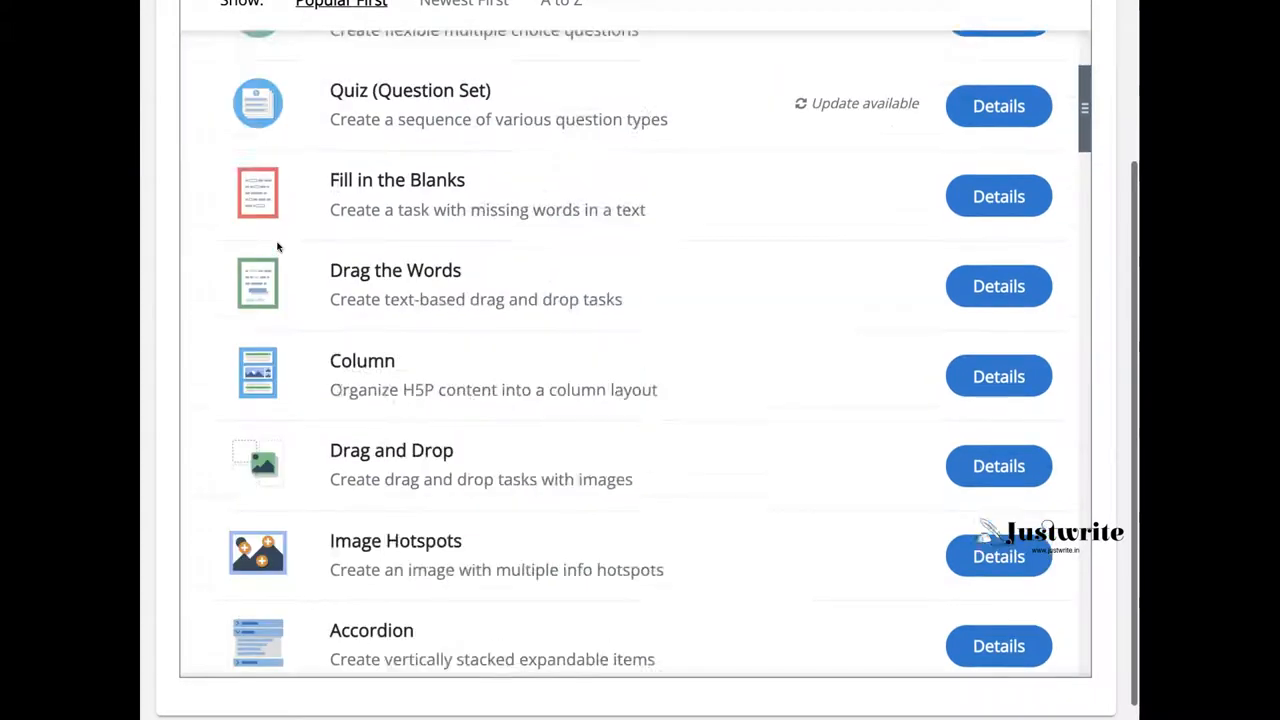
{"action": "scroll", "scroll_direction": "up", "scroll_amount": 3}
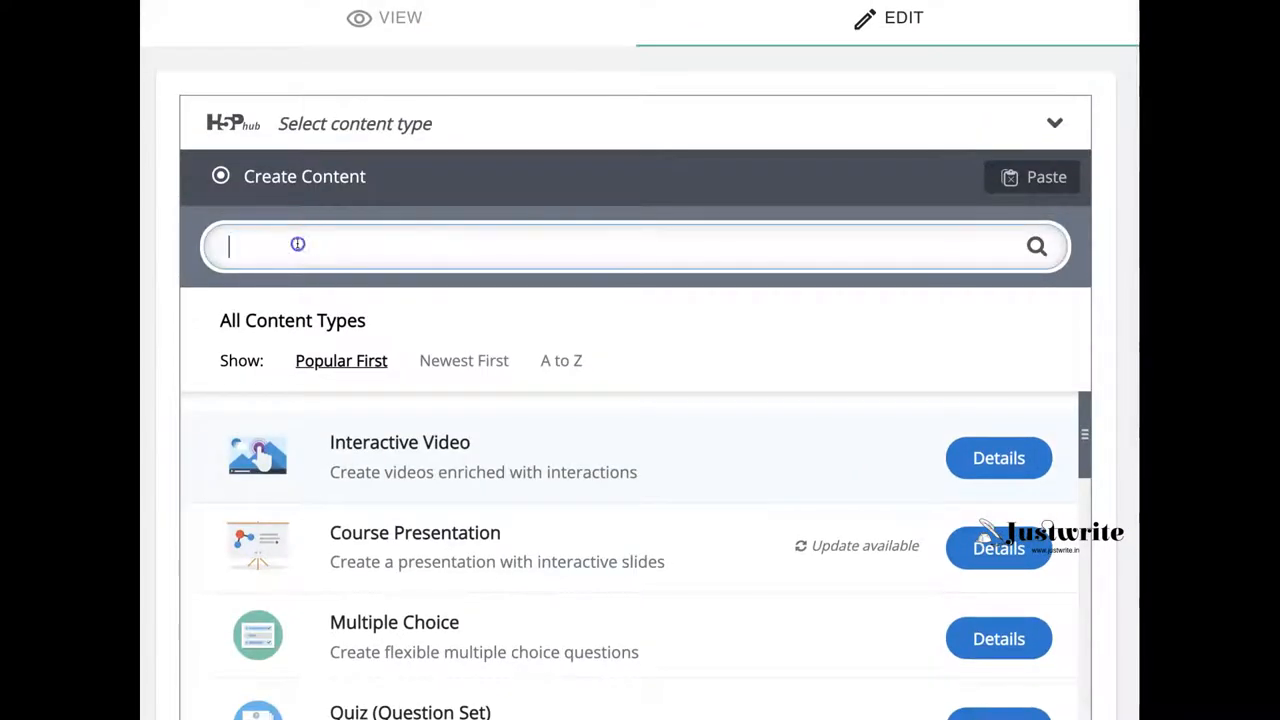
{"action": "type", "text": "cross"}
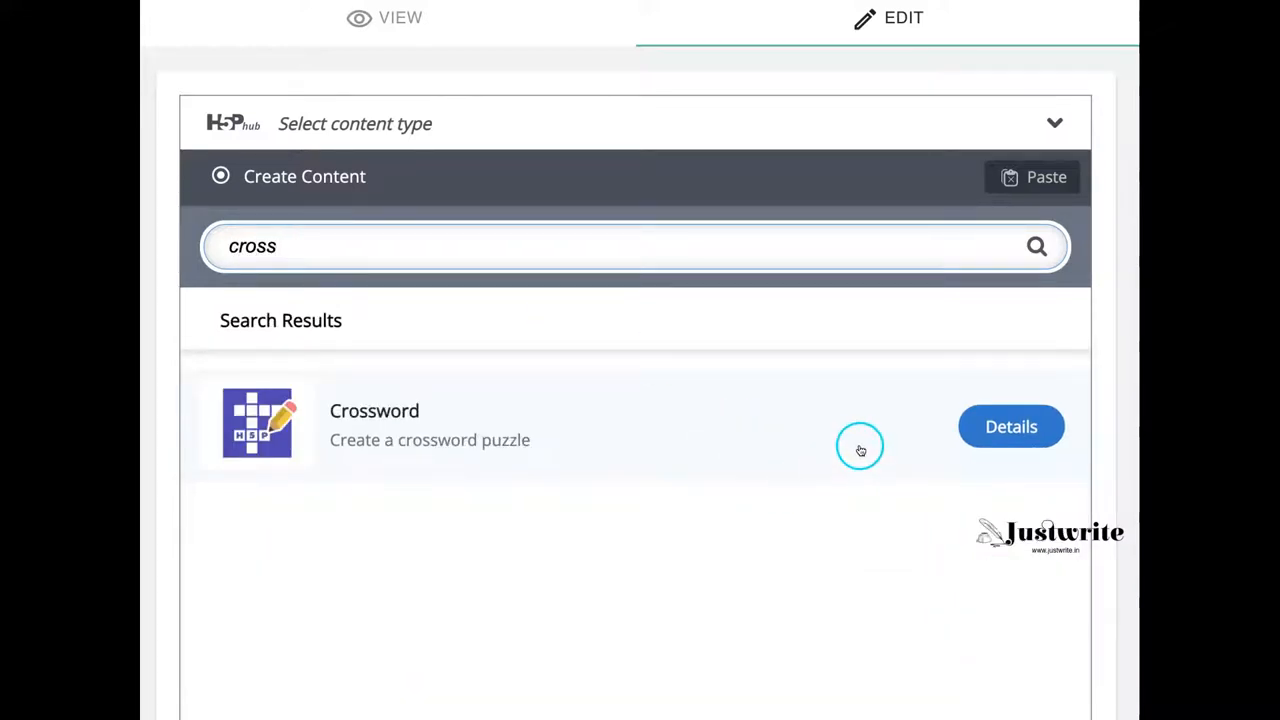
{"action": "mouse_move", "coordinate": [274, 38]}
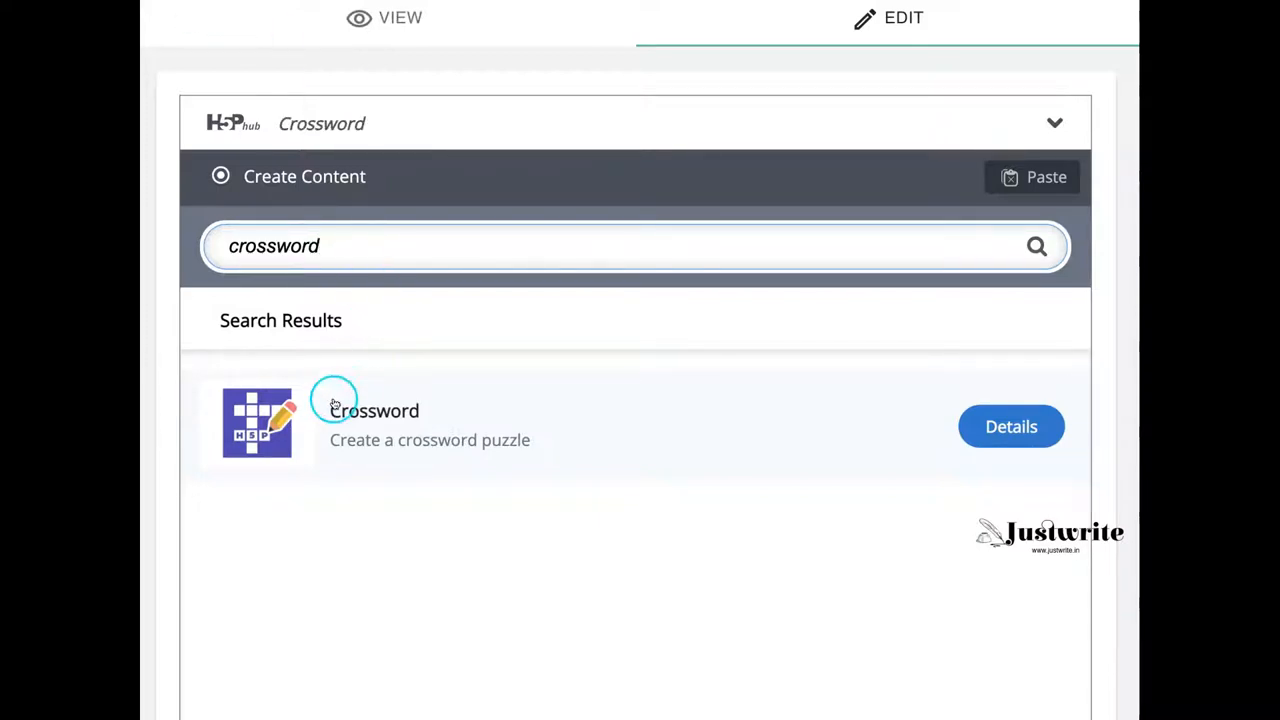
{"action": "left_click", "coordinate": [1012, 426]}
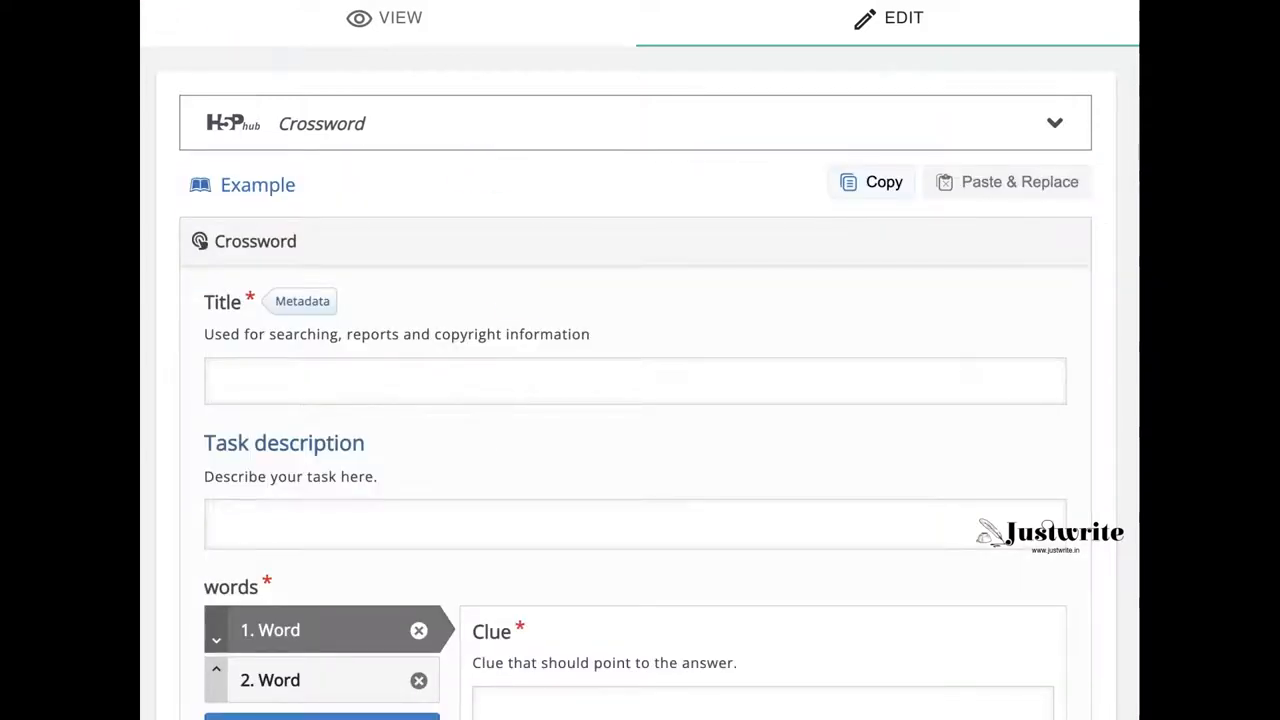
Enter the title 'Indian Monuments' and task description 'Where are these located?'.
{"action": "scroll", "scroll_direction": "down", "scroll_amount": 3}
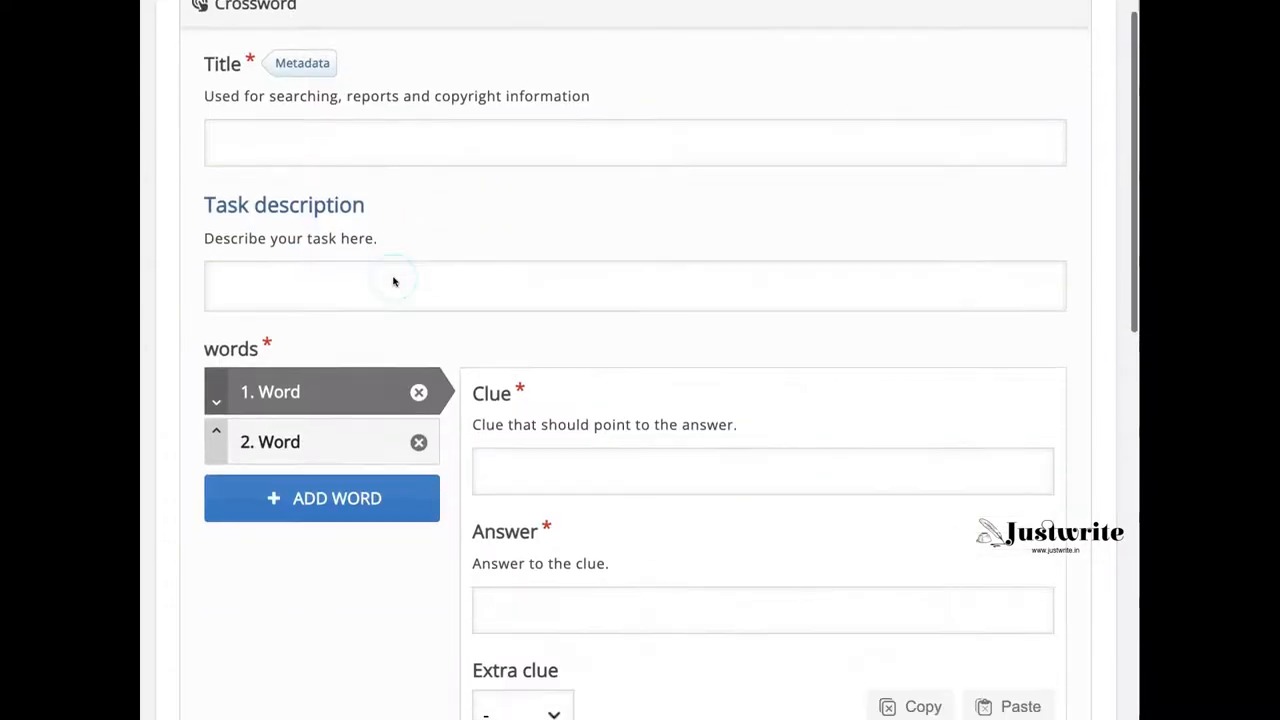
{"action": "scroll", "scroll_direction": "down", "scroll_amount": 3}
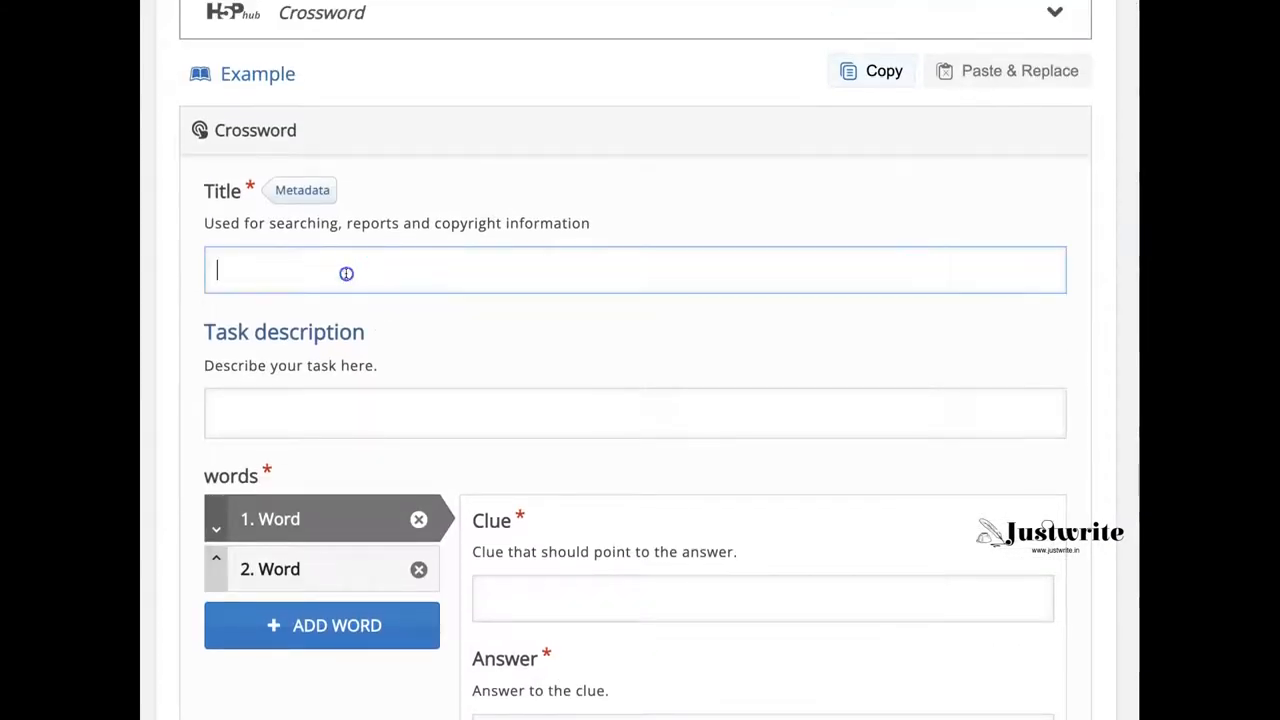
{"action": "type", "text": "Indian Monuments"}
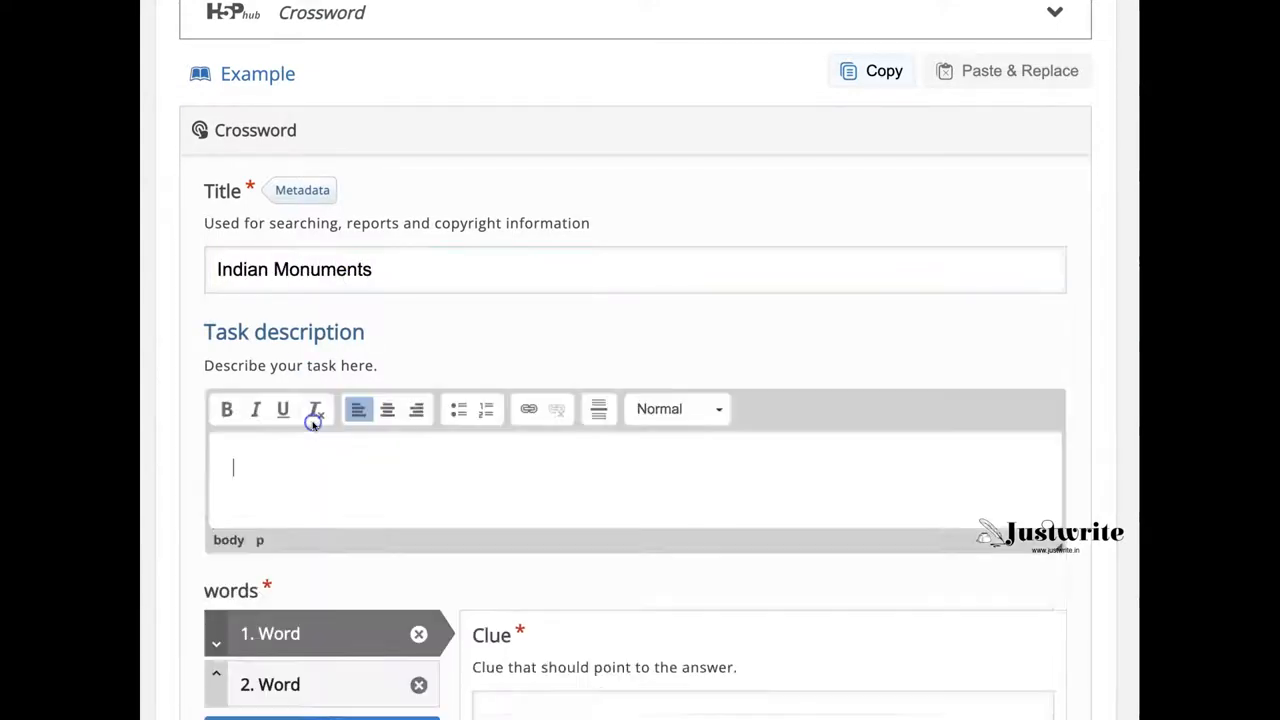
{"action": "type", "text": "Where are these"}
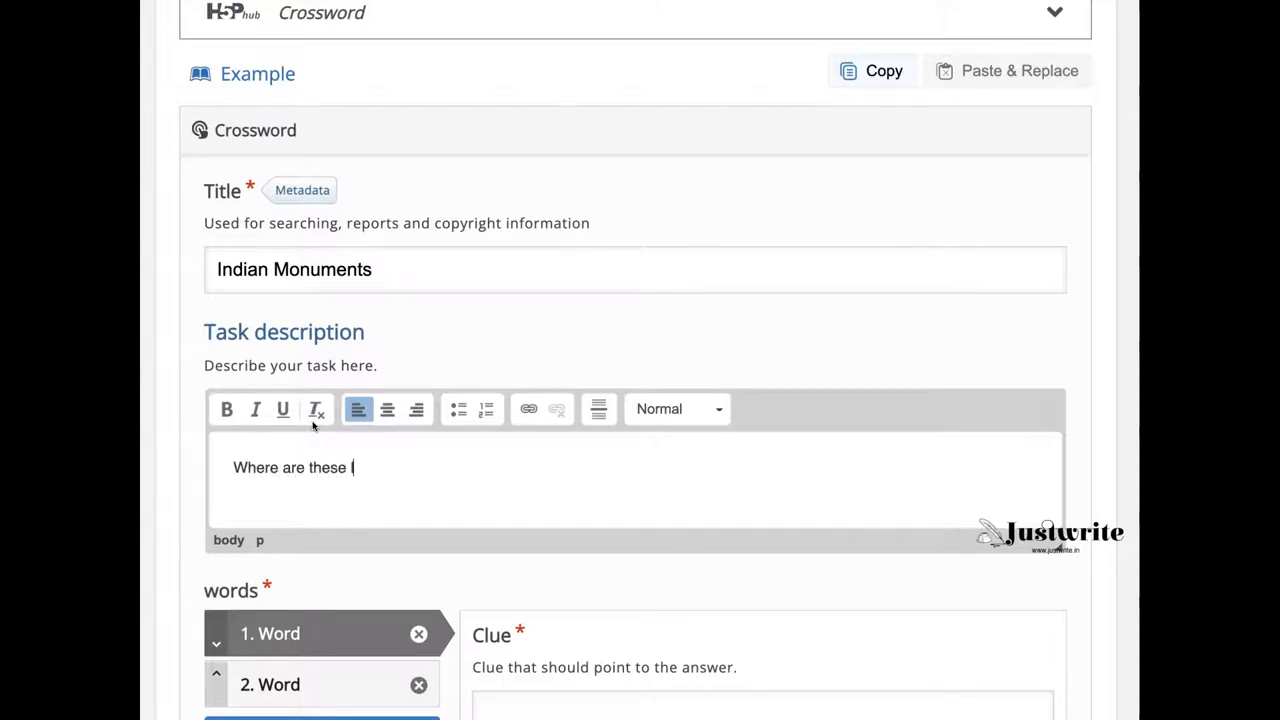
{"action": "type", "text": "located?"}
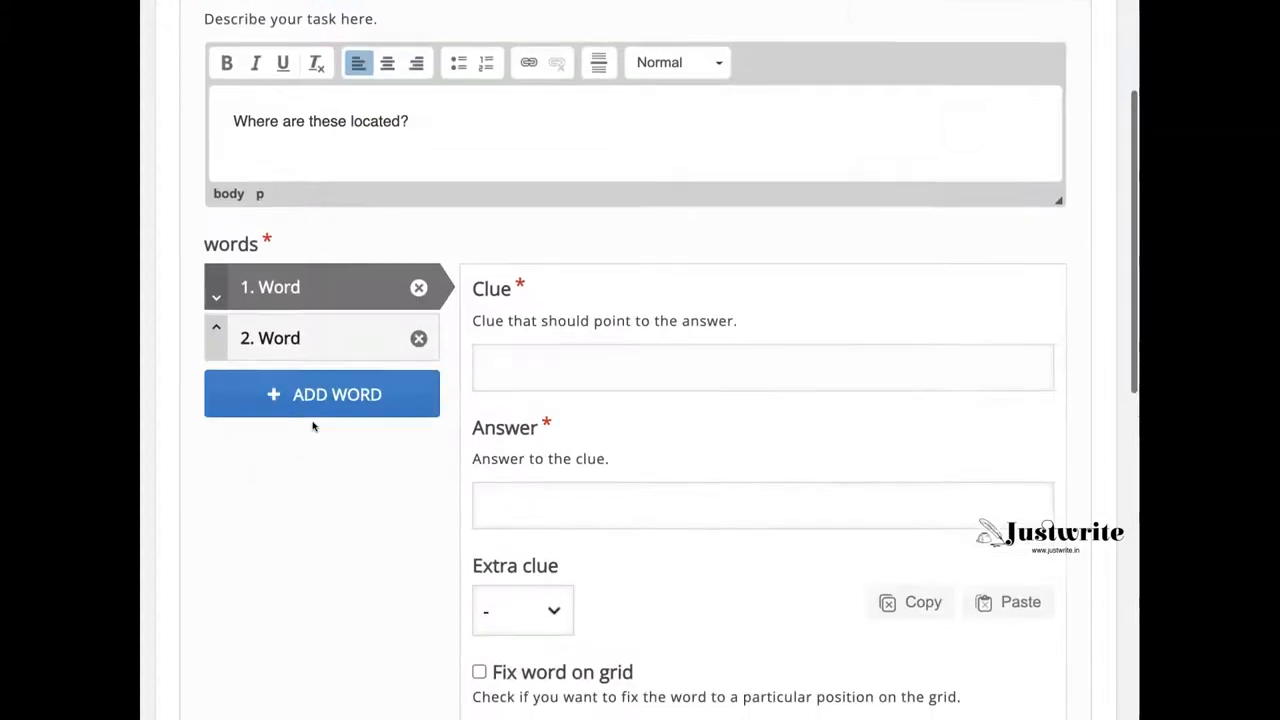
{"action": "mouse_move", "coordinate": [578, 276]}
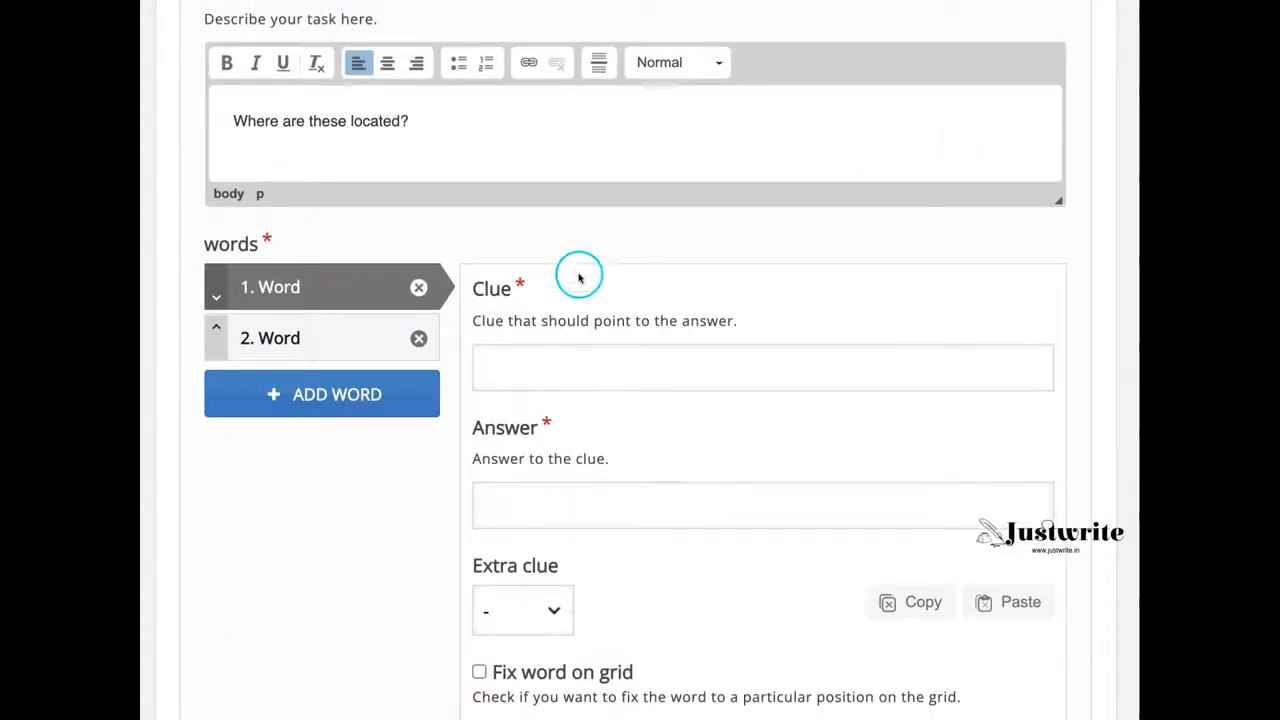
Give Word 1 the clue 'Taj Mahal is located in which city?' with answer 'Agra'.
{"action": "left_click", "coordinate": [762, 368]}
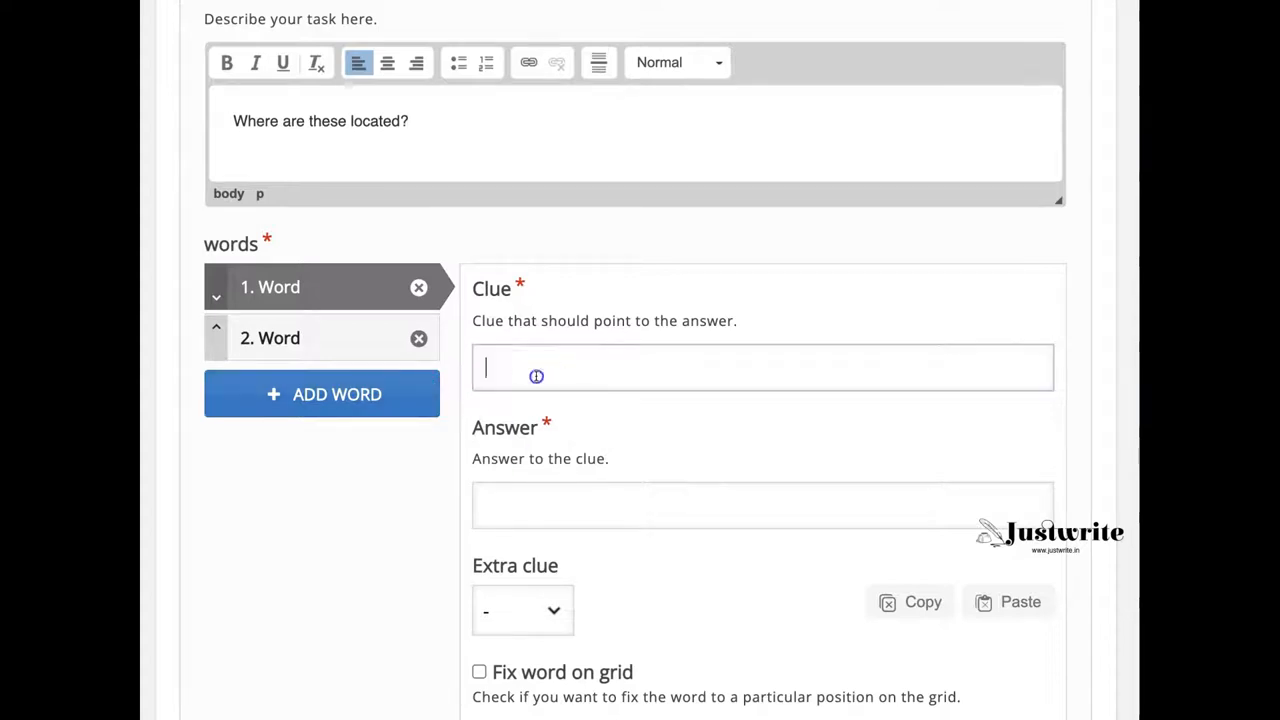
{"action": "left_click", "coordinate": [762, 368]}
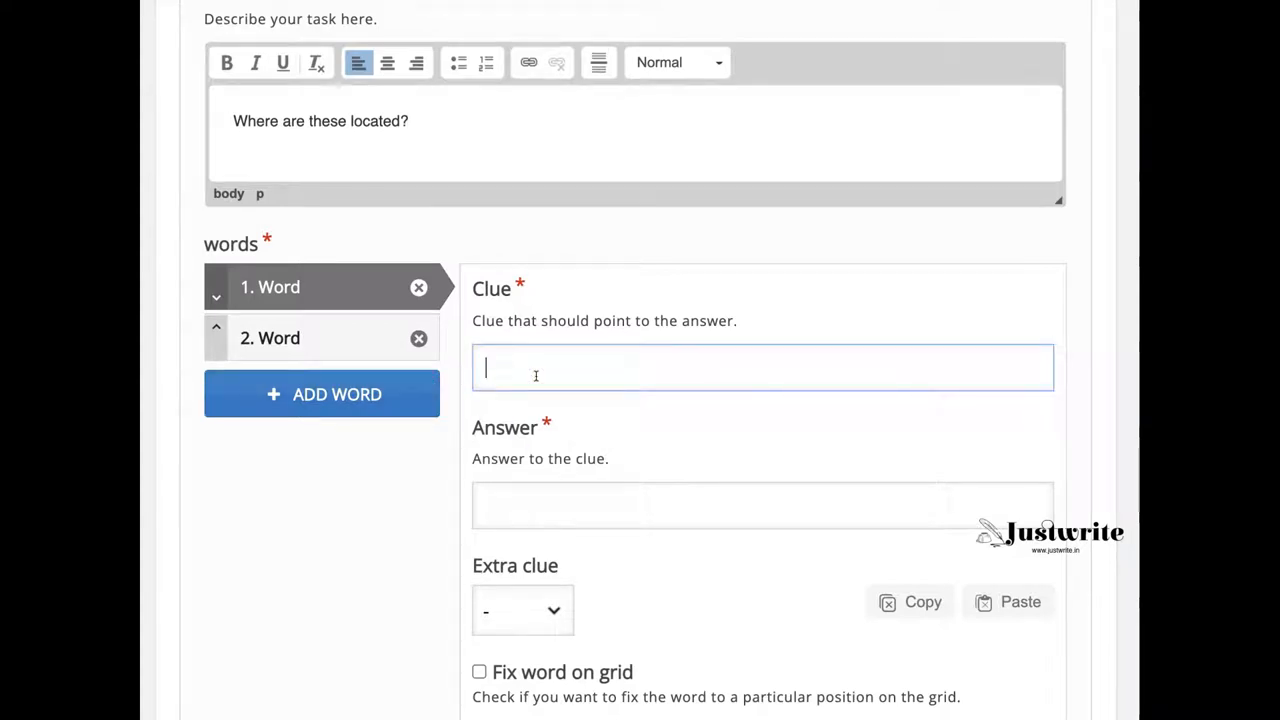
{"action": "type", "text": "In"}
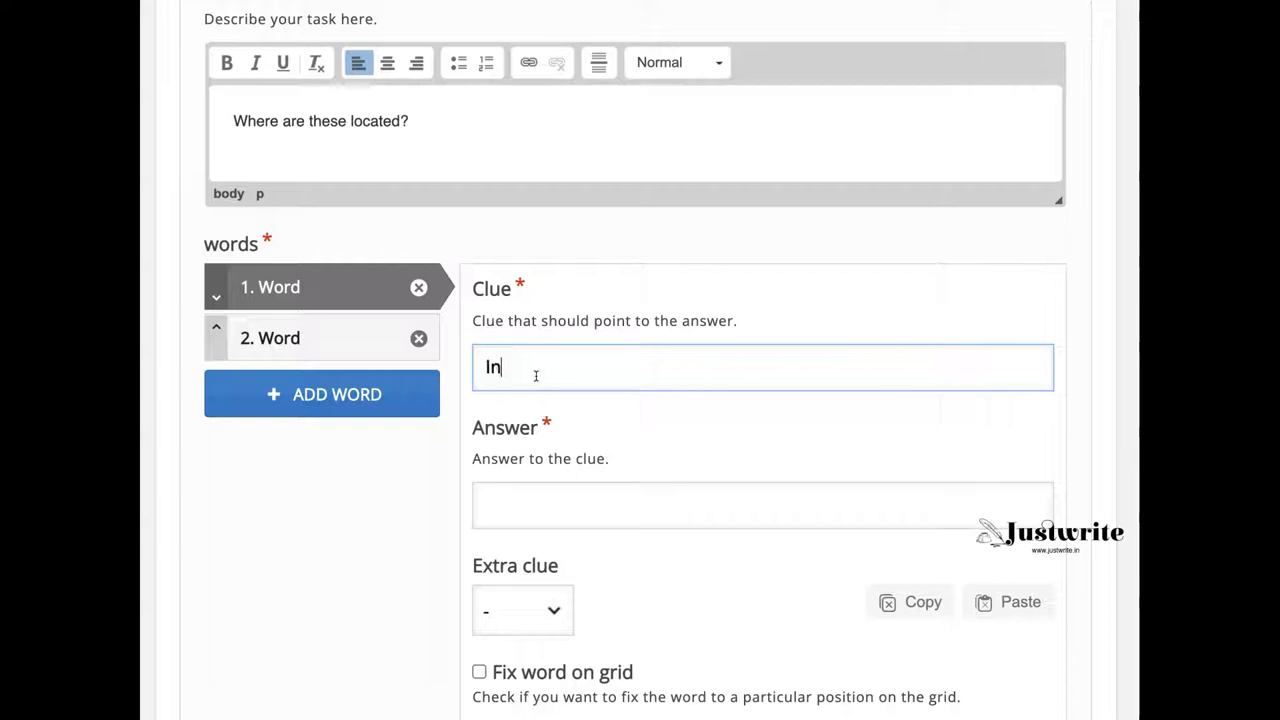
{"action": "type", "text": "which"}
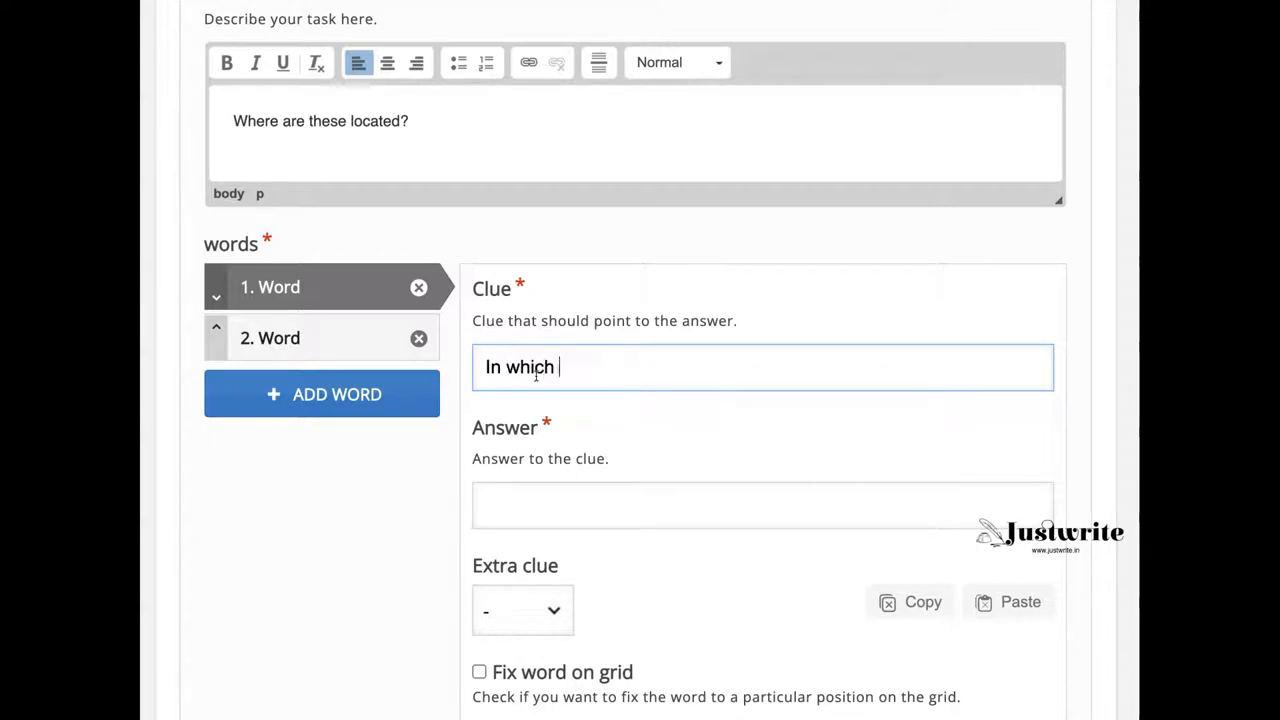
{"action": "type", "text": "c"}
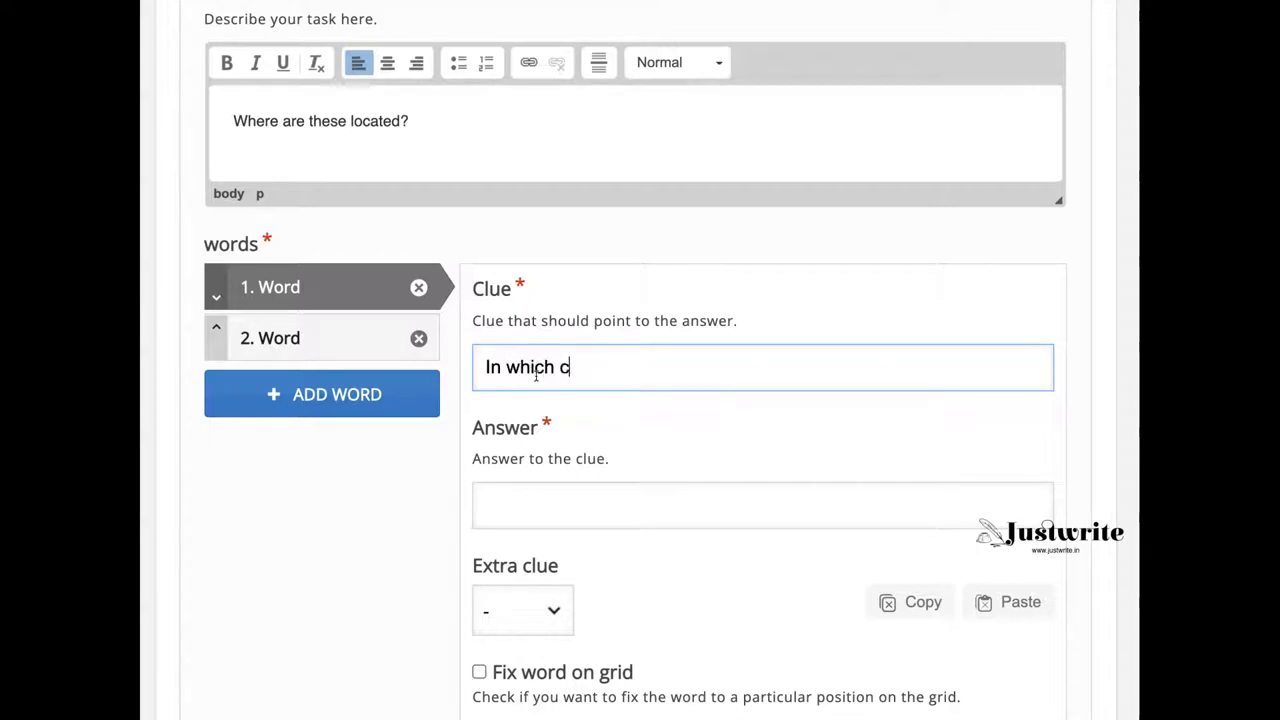
{"action": "type", "text": "ity?"}
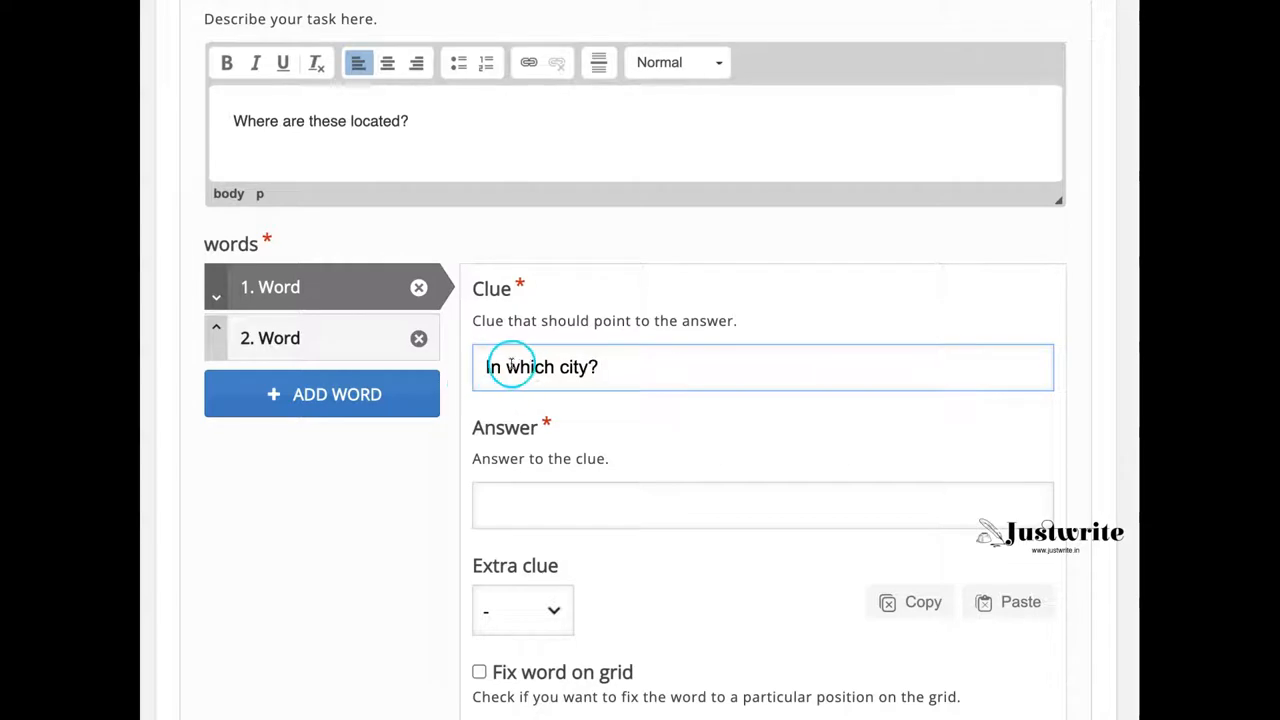
{"action": "type", "text": "Taj Mahal"}
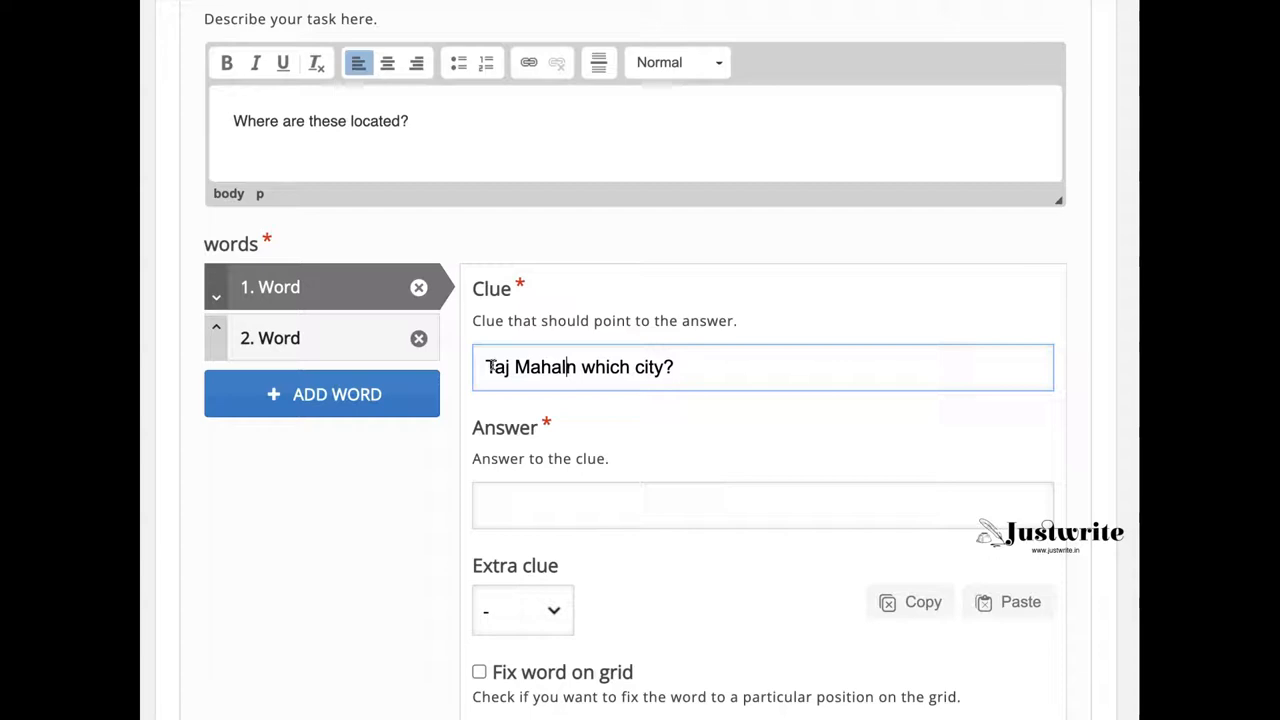
{"action": "type", "text": "is located i"}
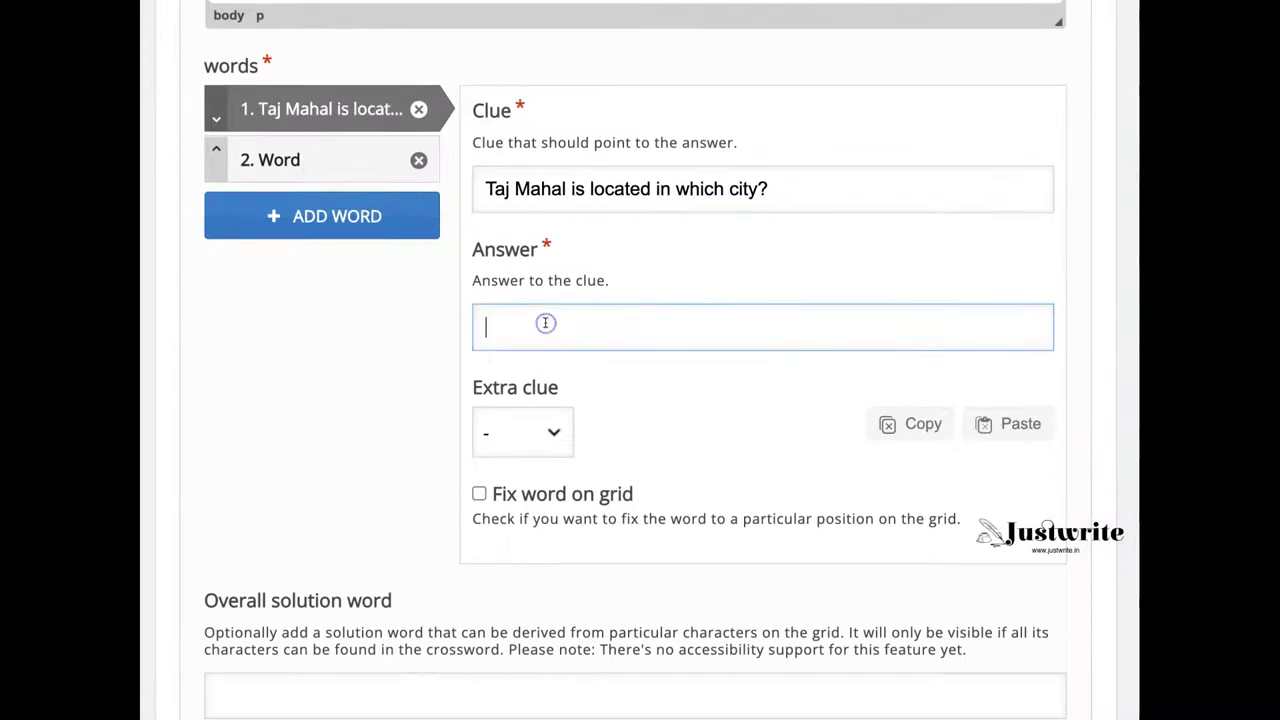
{"action": "type", "text": "Agra"}
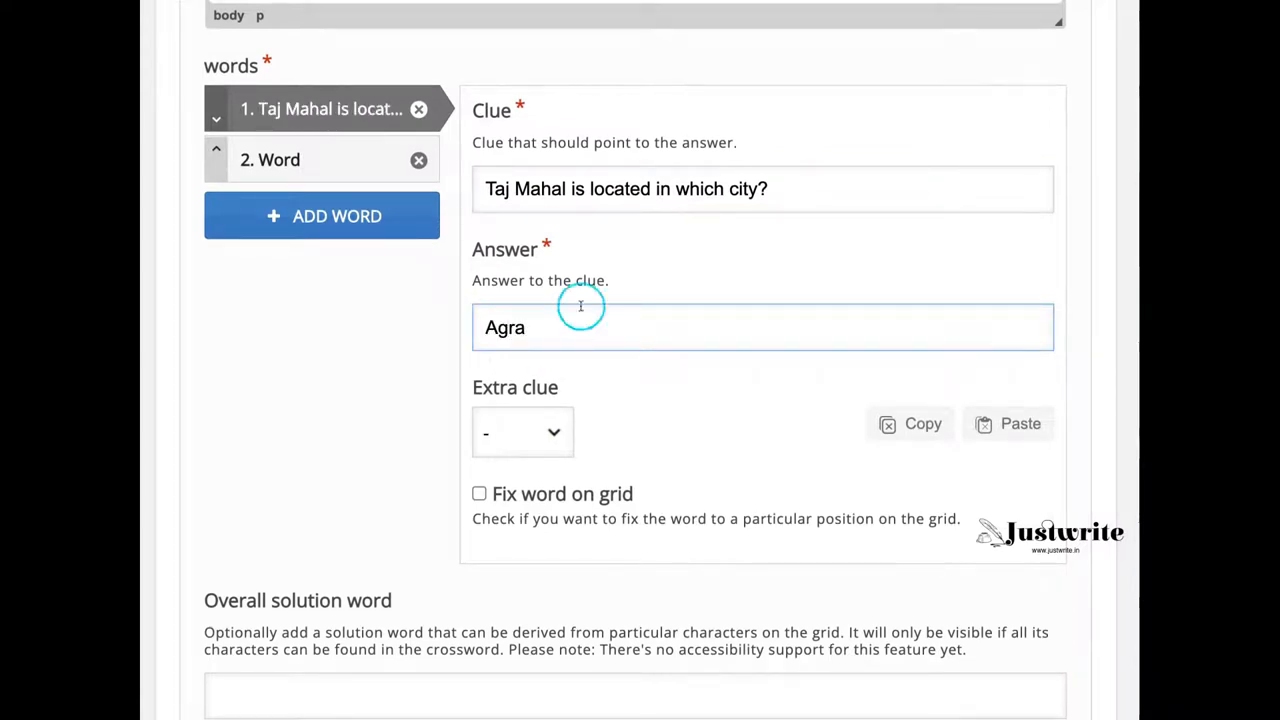
Add a Text extra clue describing the Taj Mahal marble mausoleum on the southern bank of the Yamuna.
{"action": "left_click", "coordinate": [522, 432]}
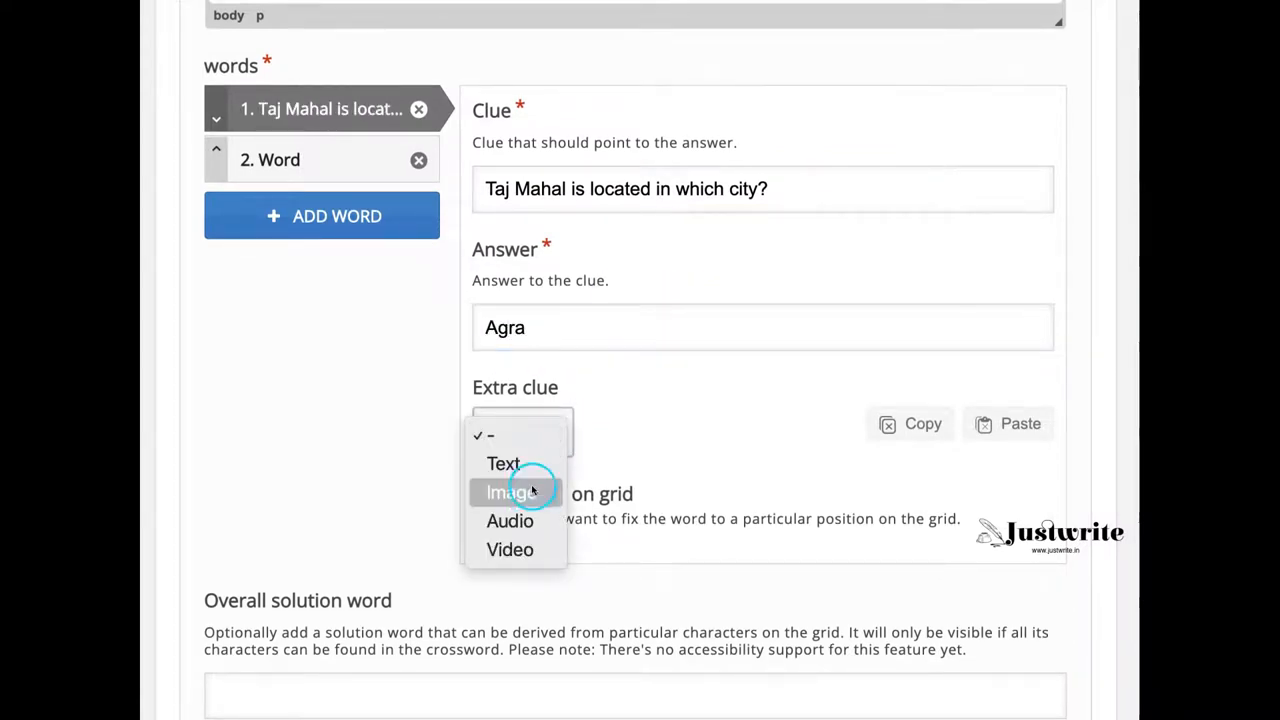
{"action": "mouse_move", "coordinate": [524, 468]}
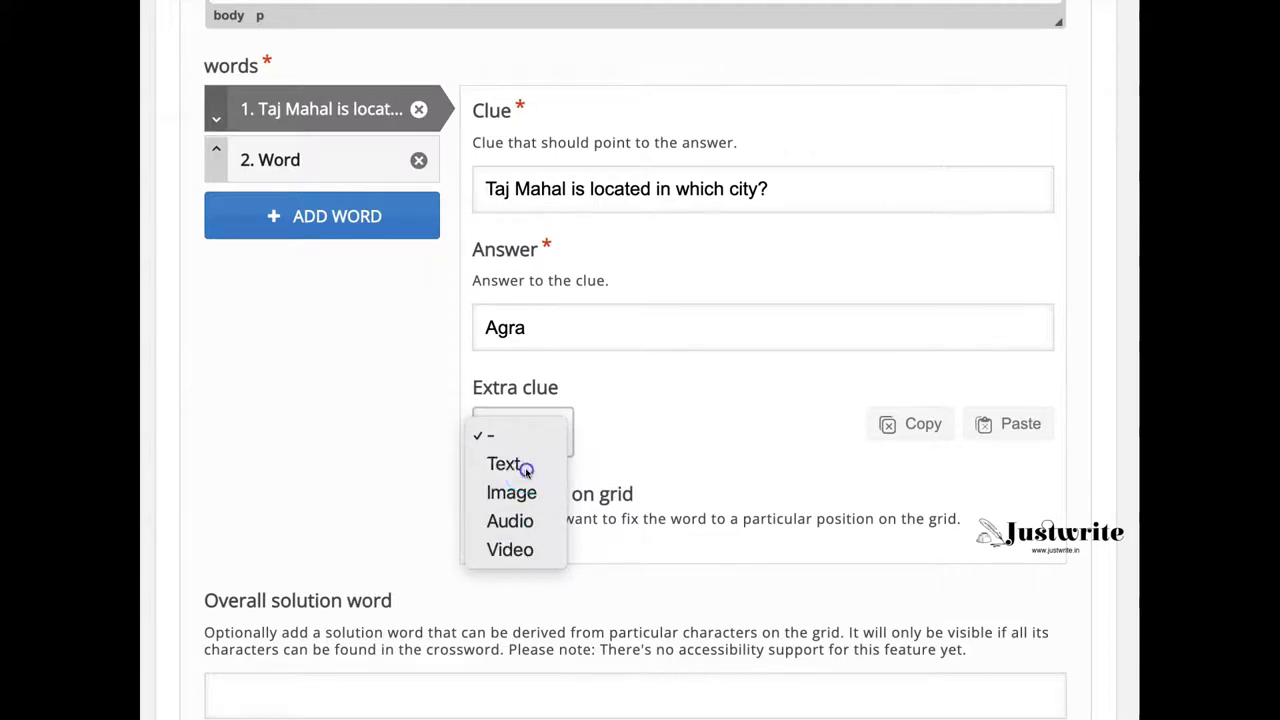
{"action": "left_click", "coordinate": [504, 464]}
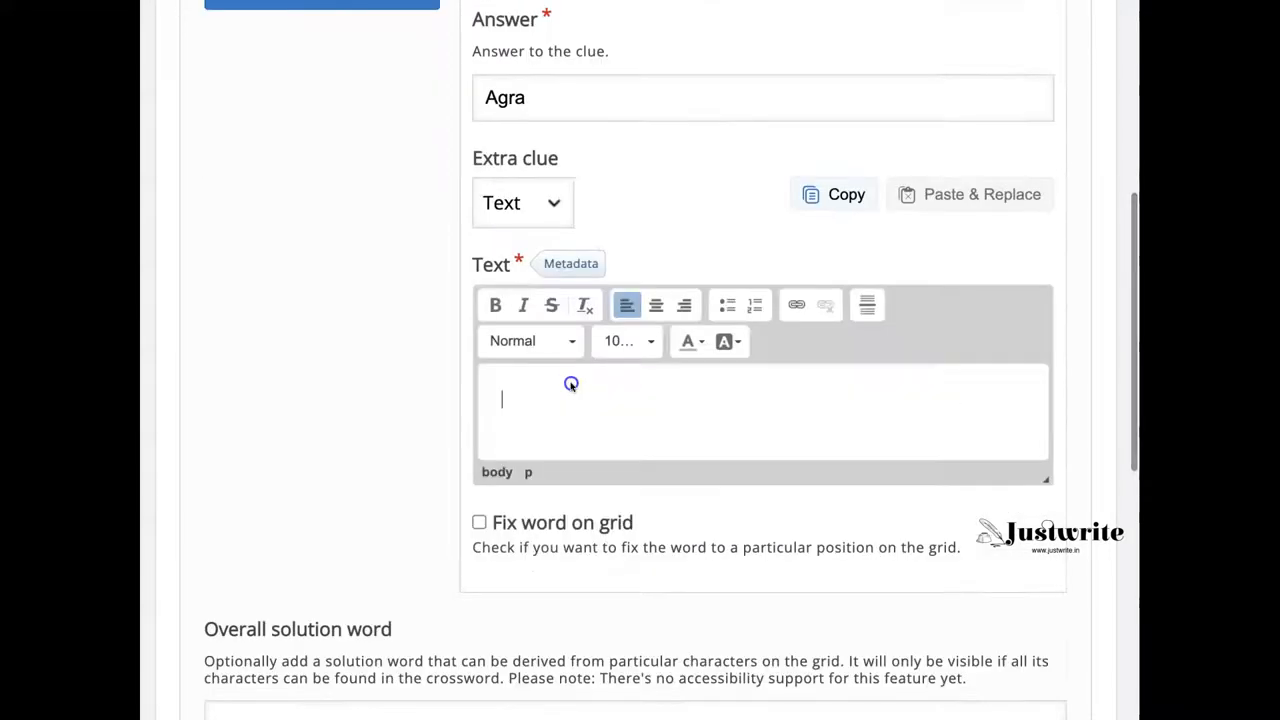
{"action": "type", "text": "Taj Mahal is a marb"}
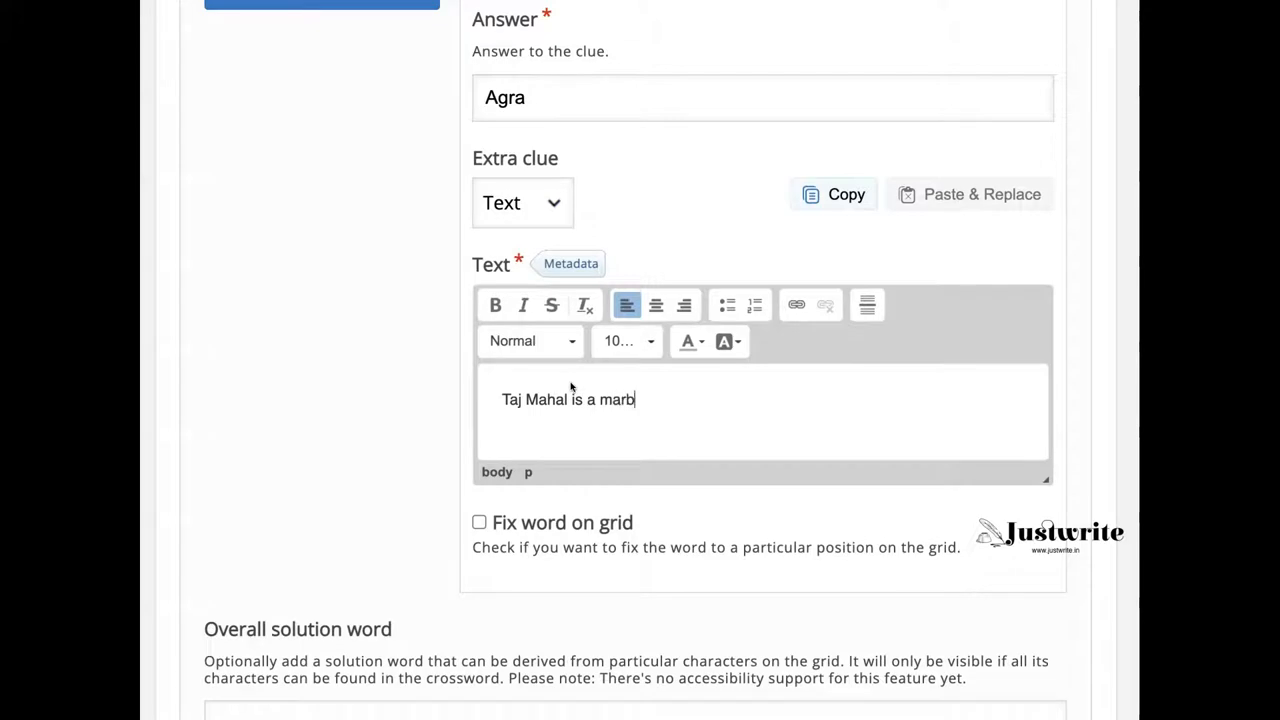
{"action": "type", "text": "le mausol"}
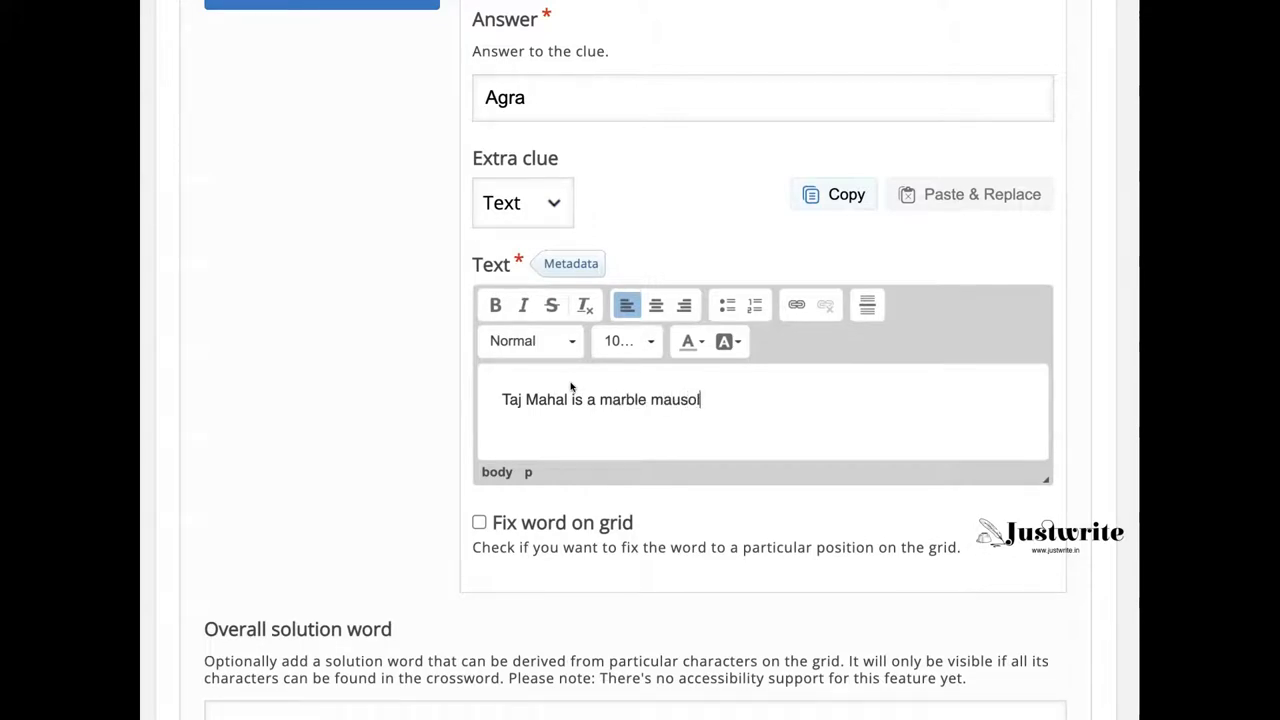
{"action": "type", "text": "eum"}
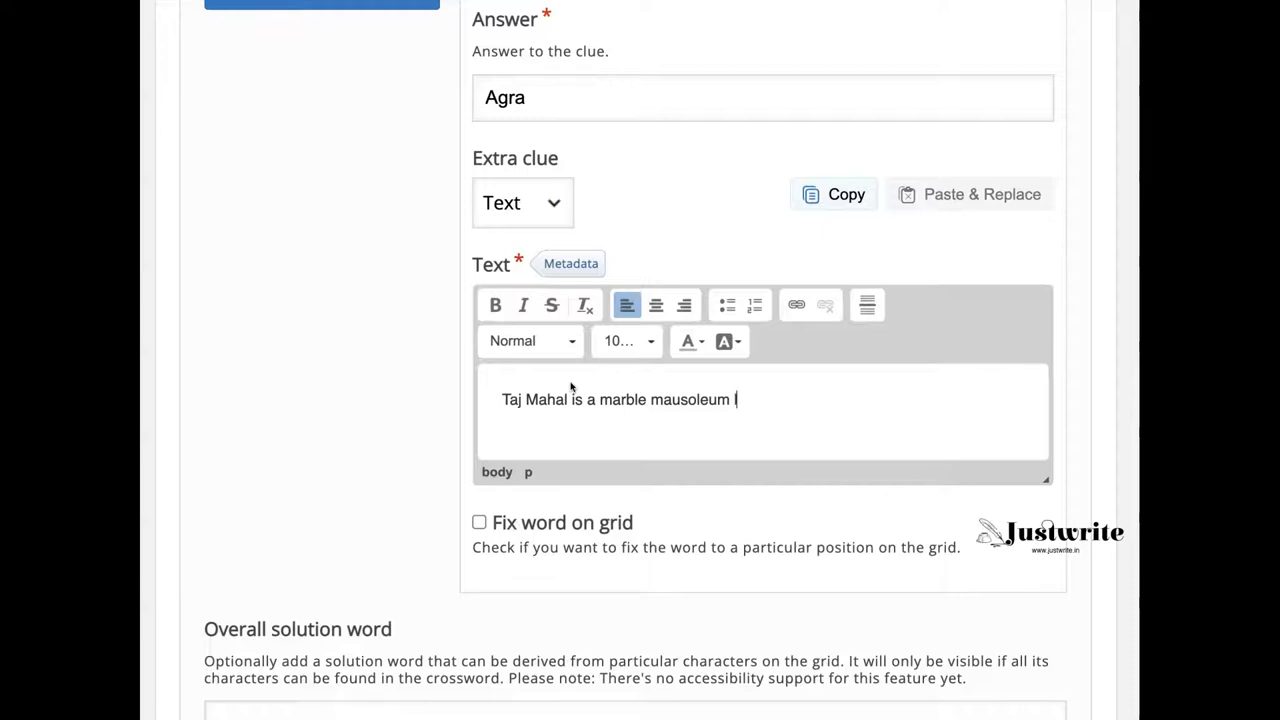
{"action": "type", "text": "located on"}
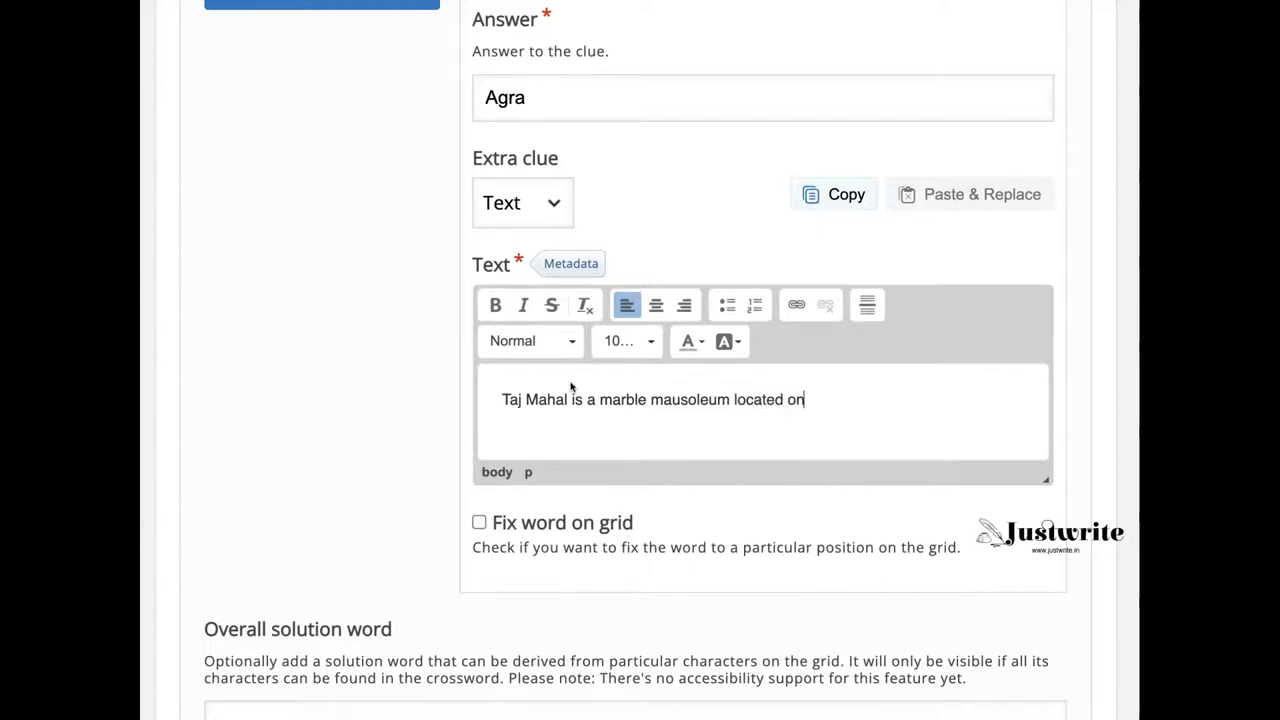
{"action": "type", "text": "the southern bank of river"}
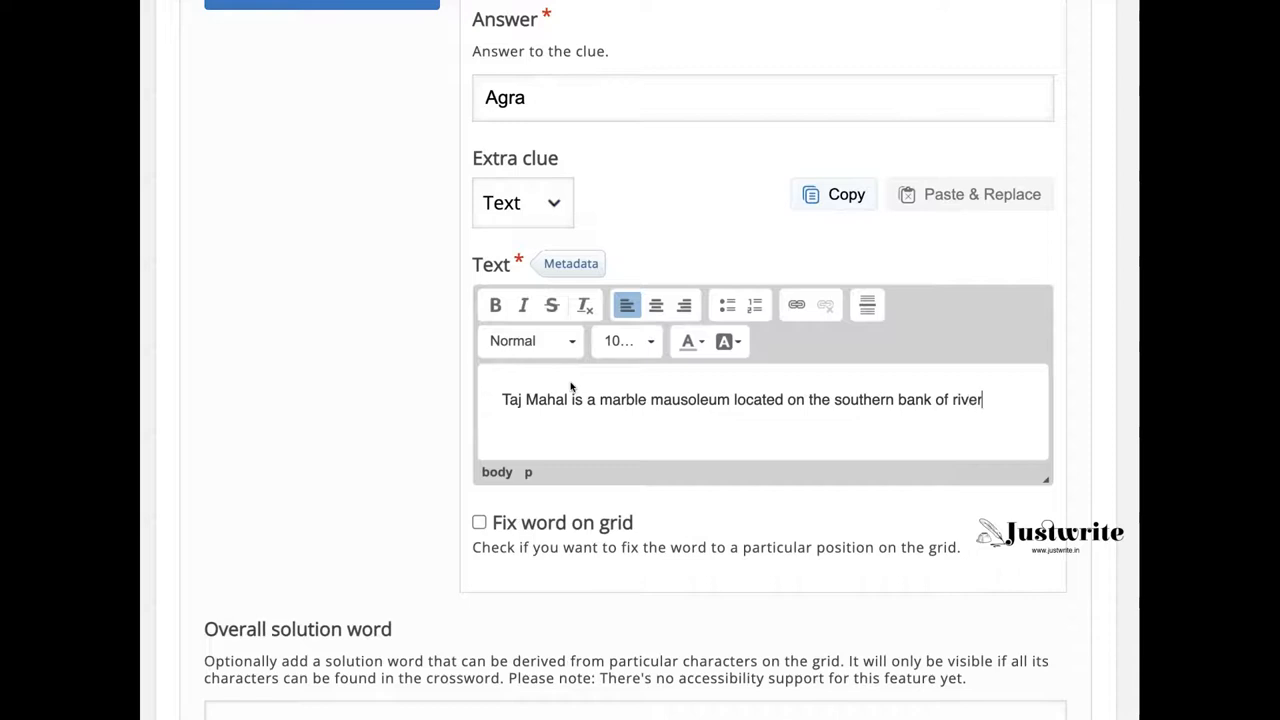
{"action": "type", "text": "Yamuna"}
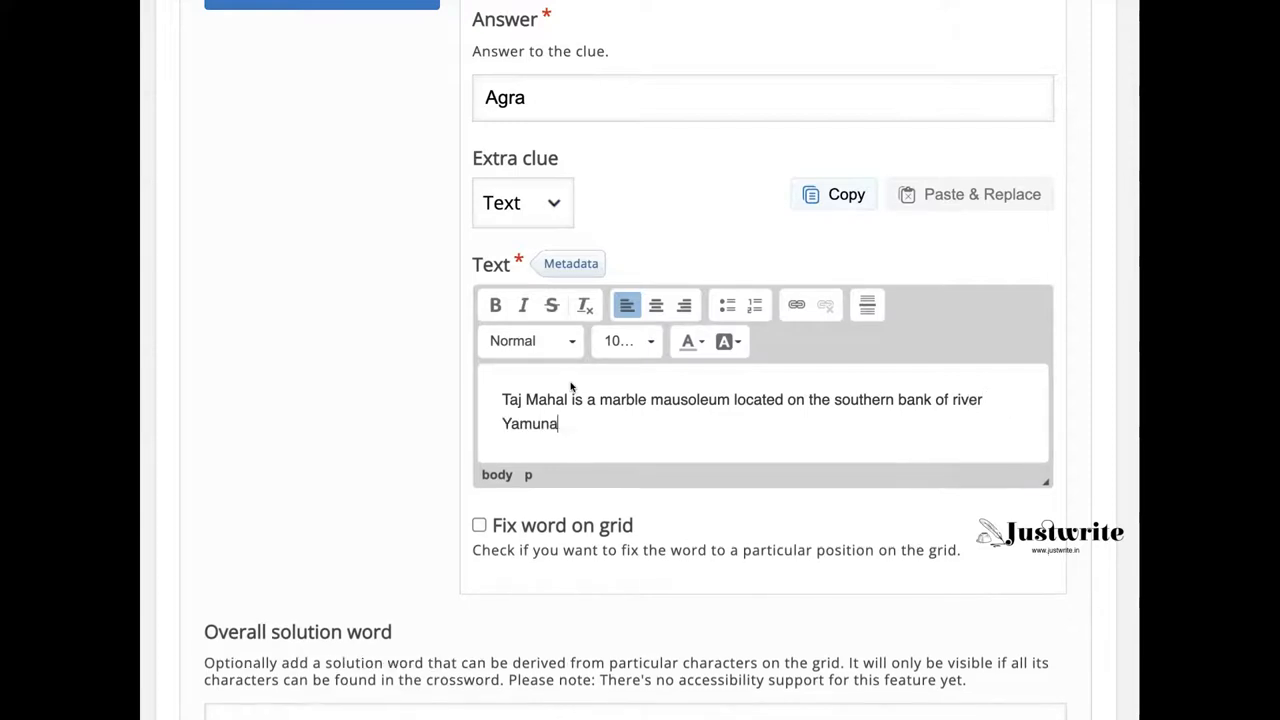
{"action": "type", "text": "."}
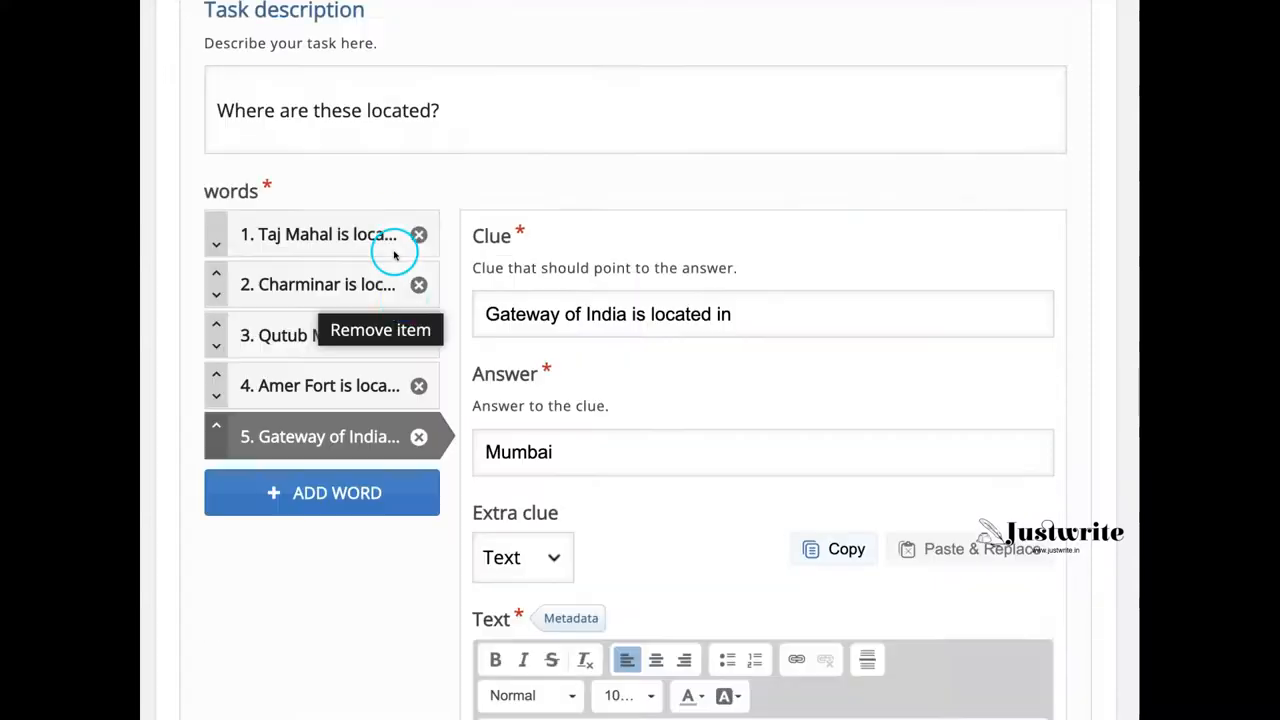
{"action": "scroll", "scroll_direction": "down", "scroll_amount": 3}
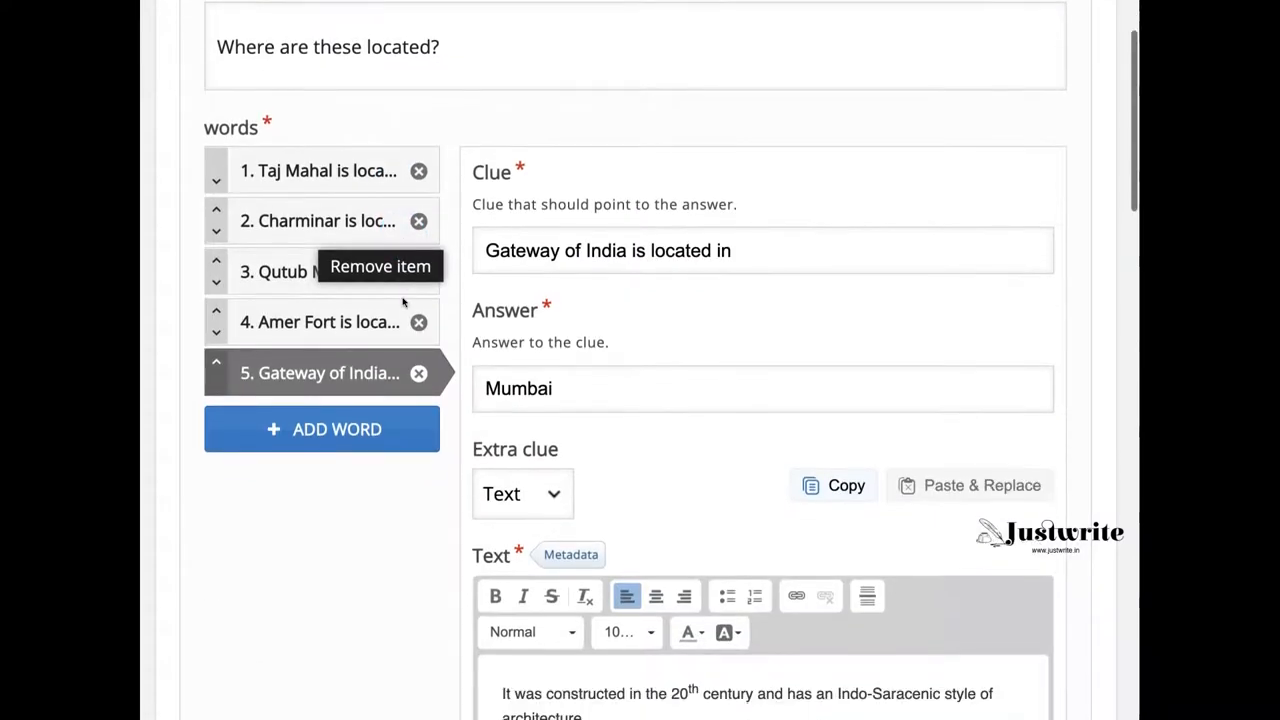
{"action": "scroll", "scroll_direction": "down", "scroll_amount": 3}
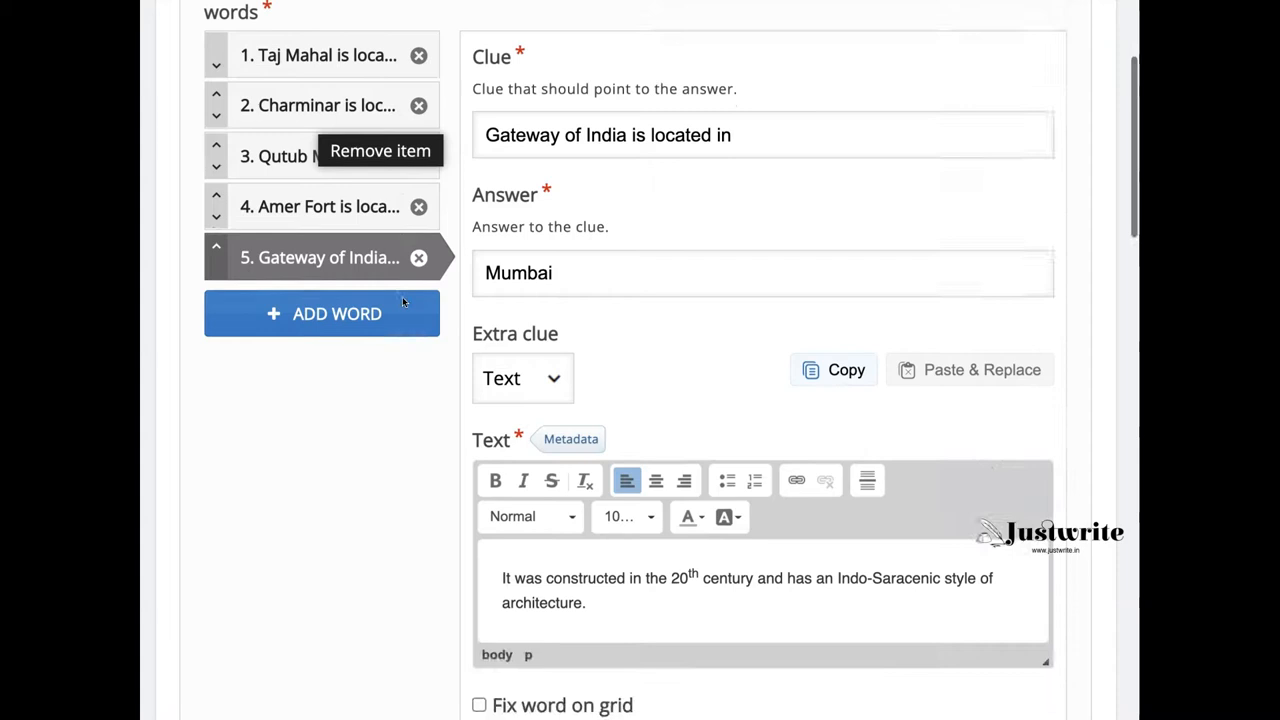
{"action": "scroll", "scroll_direction": "down", "scroll_amount": 3}
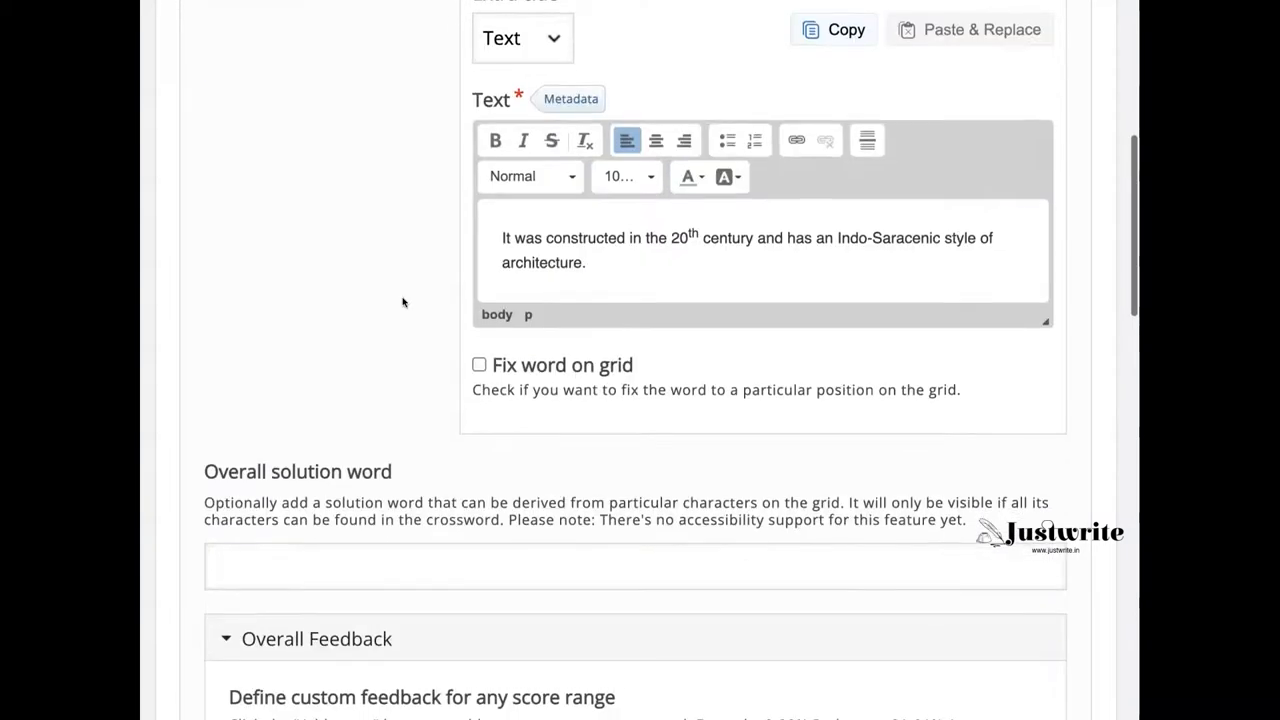
{"action": "scroll", "scroll_direction": "down", "scroll_amount": 3}
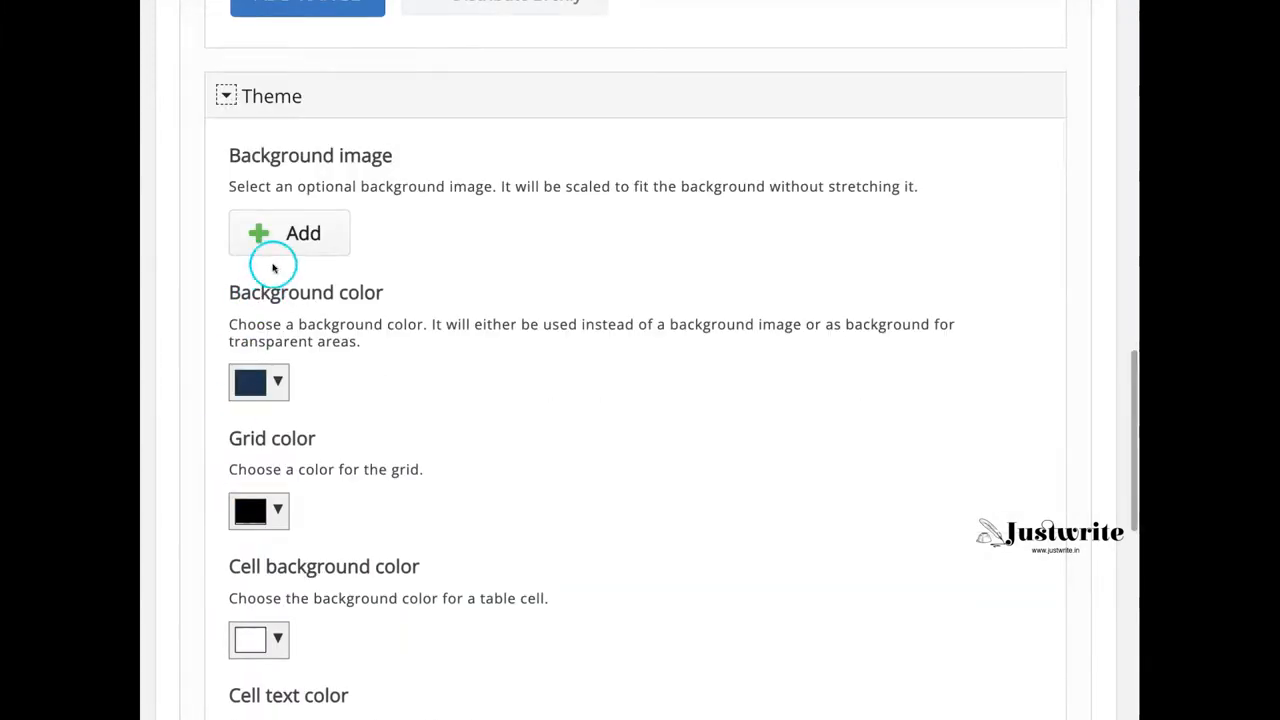
Set the Jaipur City Palace jpg as background image and bring up its copyright form.
{"action": "left_click", "coordinate": [288, 232]}
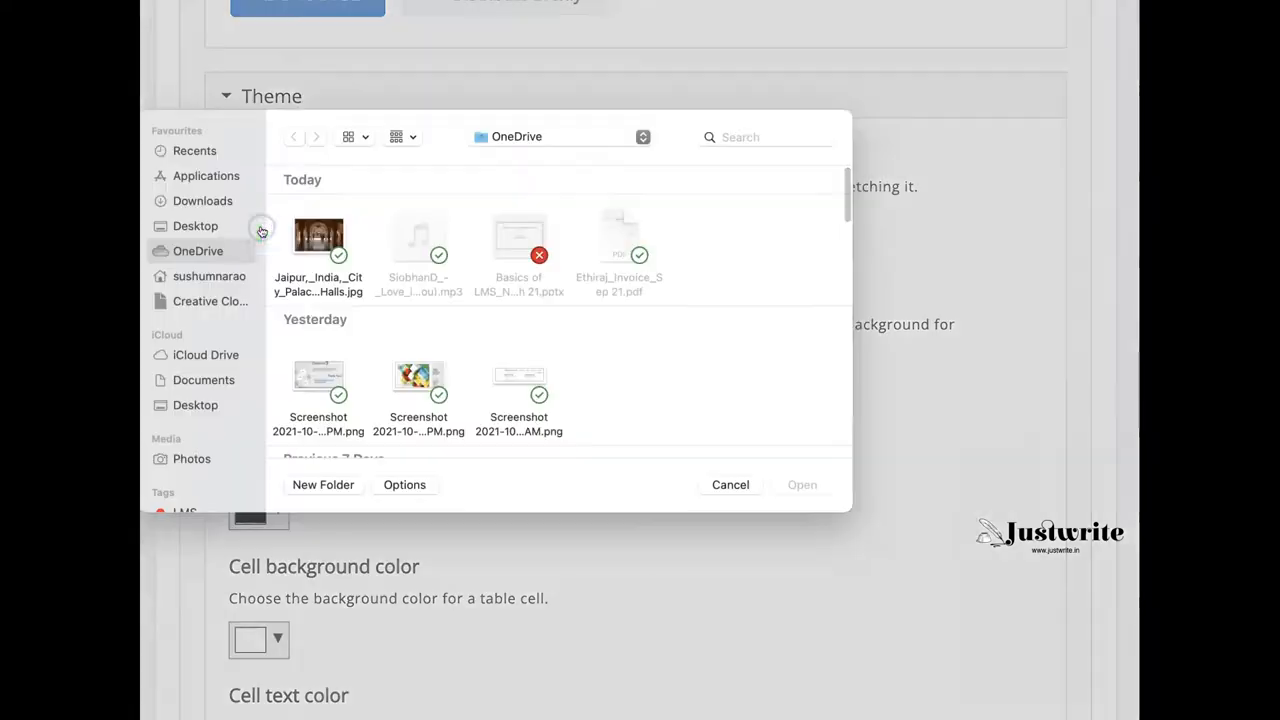
{"action": "left_click", "coordinate": [318, 240]}
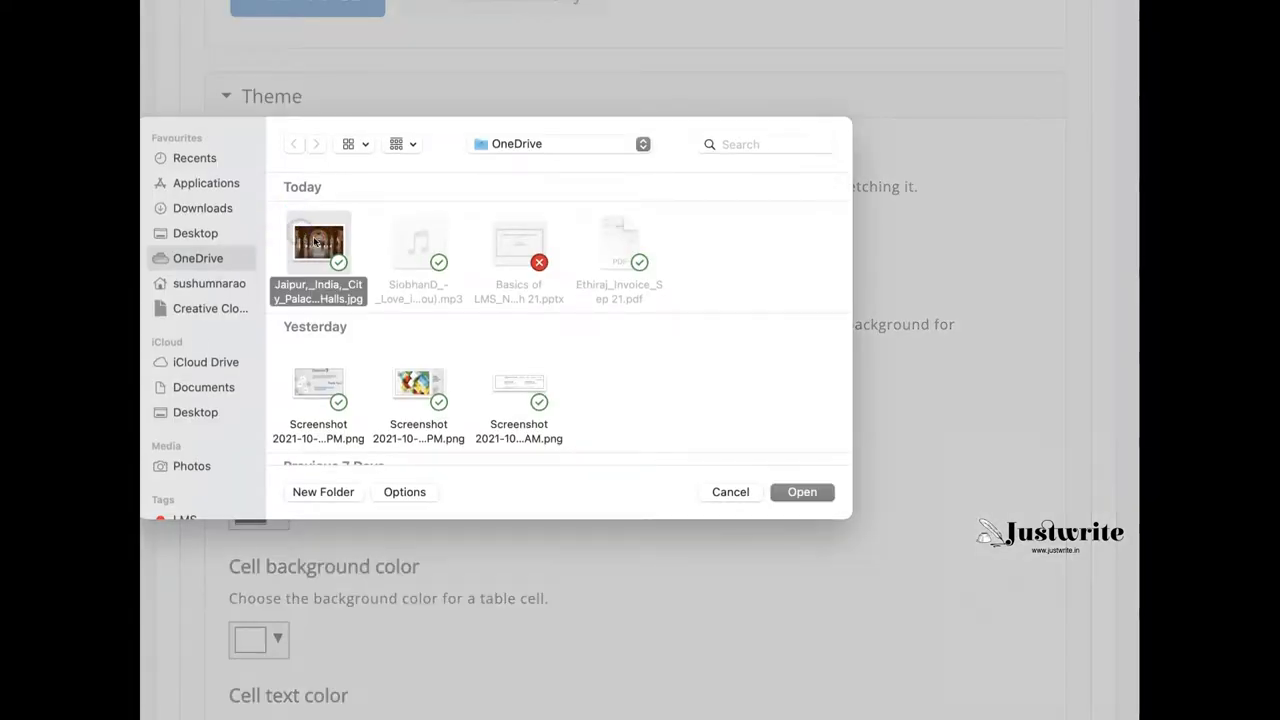
{"action": "left_click", "coordinate": [800, 492]}
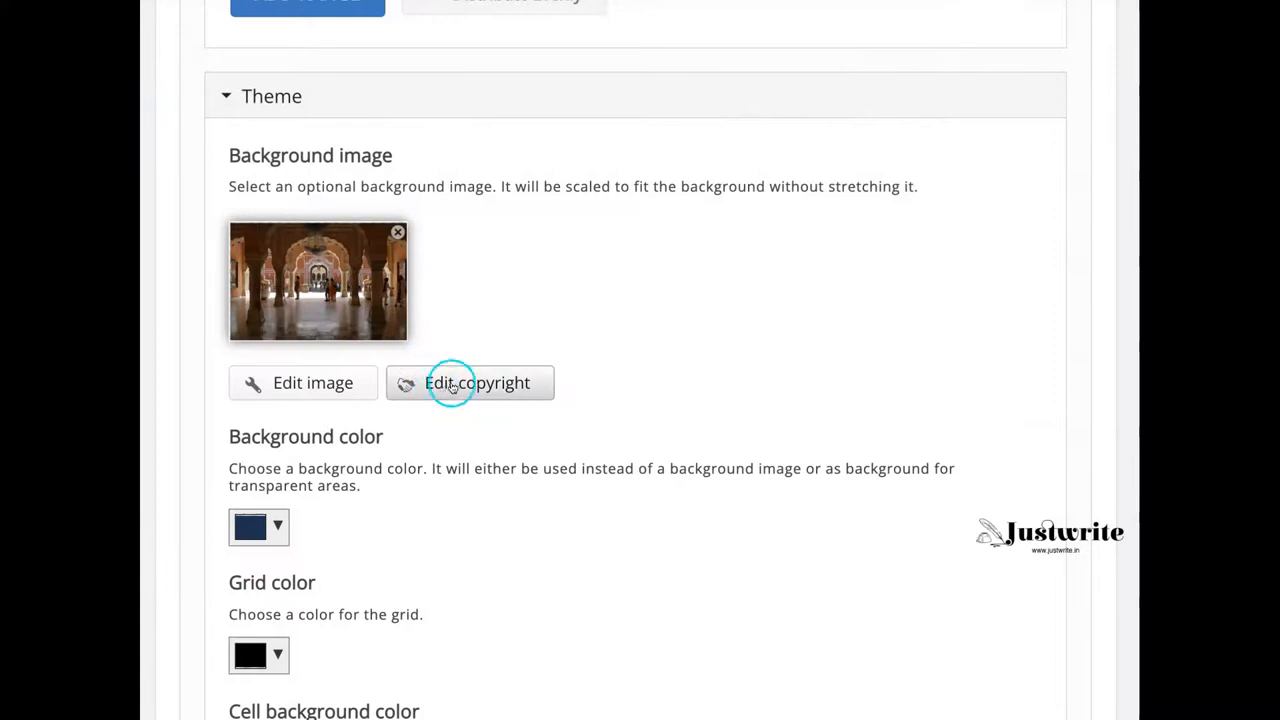
{"action": "left_click", "coordinate": [476, 382]}
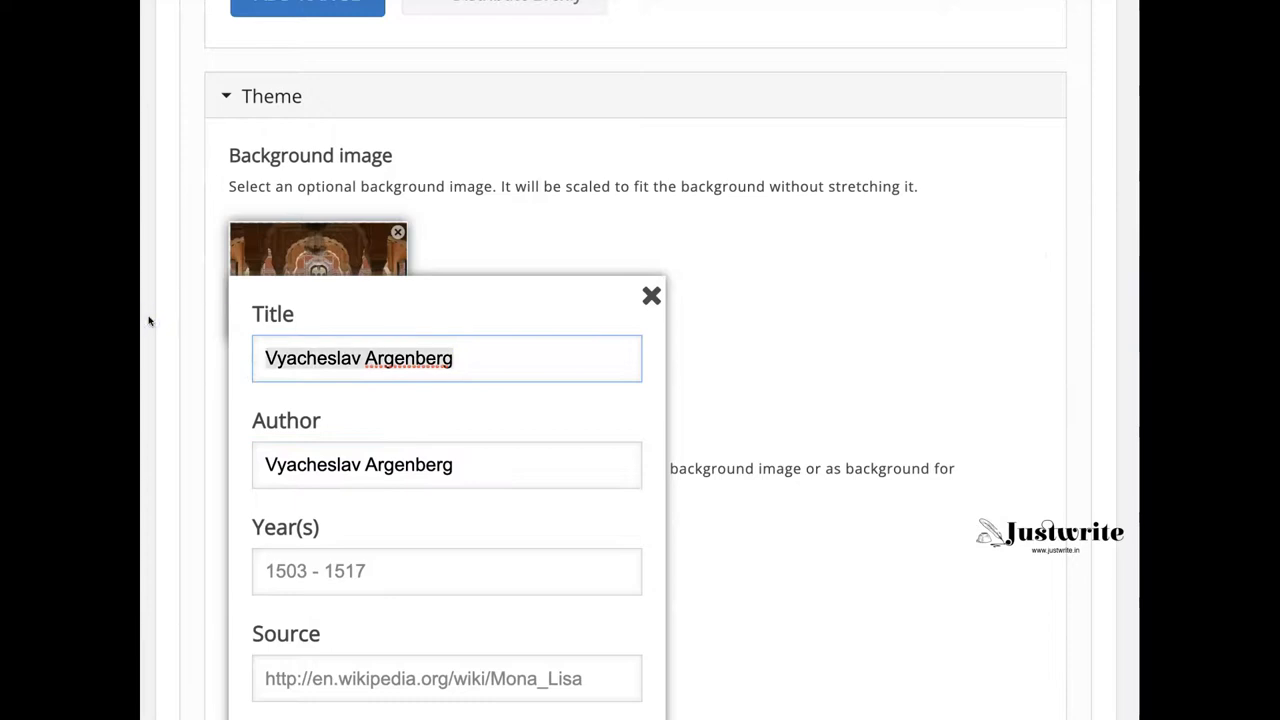
Credit the image with title 'Jaipur' and the MediaSearch source URL, then close the form.
{"action": "type", "text": "Jaipur"}
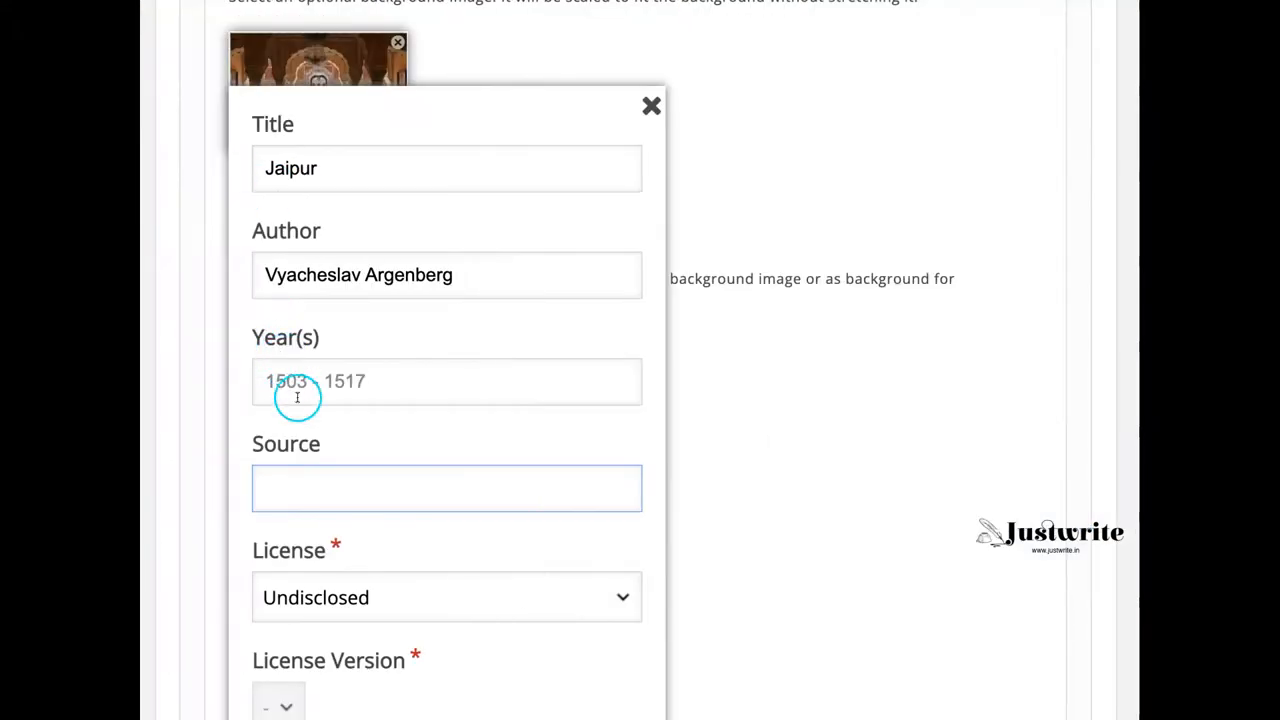
{"action": "type", "text": "h=india&title=Special:MediaSearch&go=Go"}
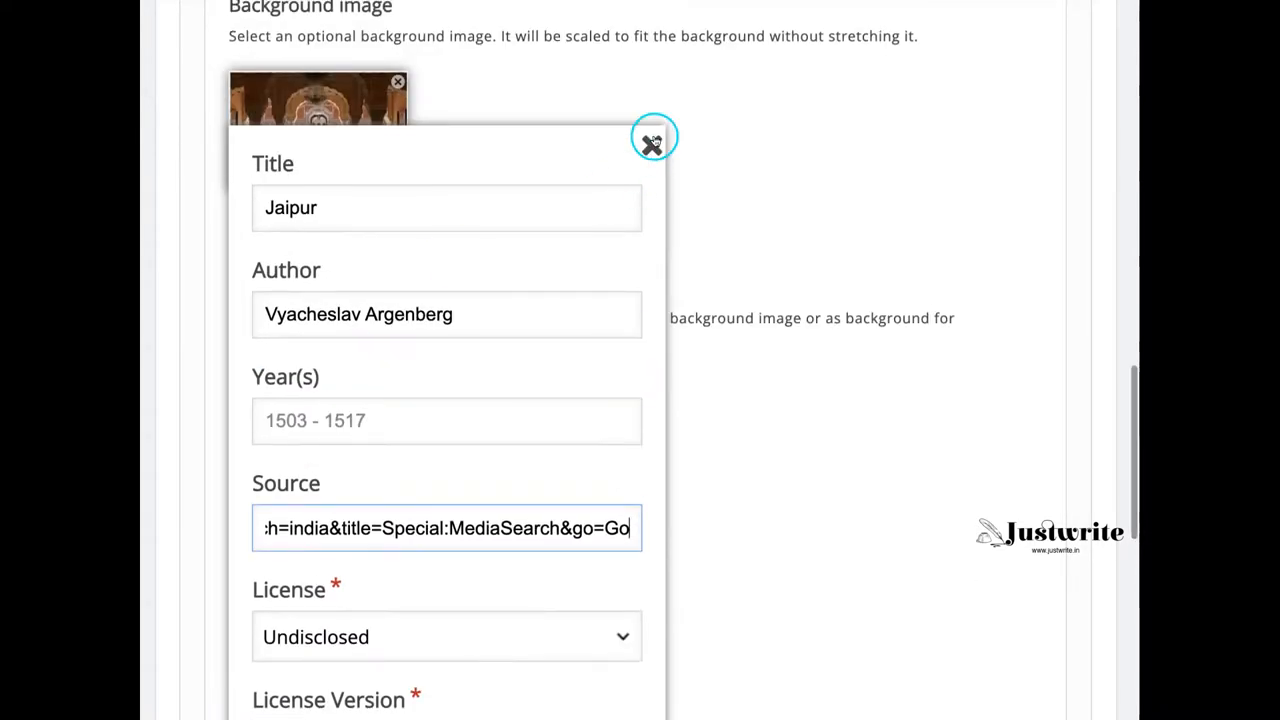
{"action": "left_click", "coordinate": [652, 144]}
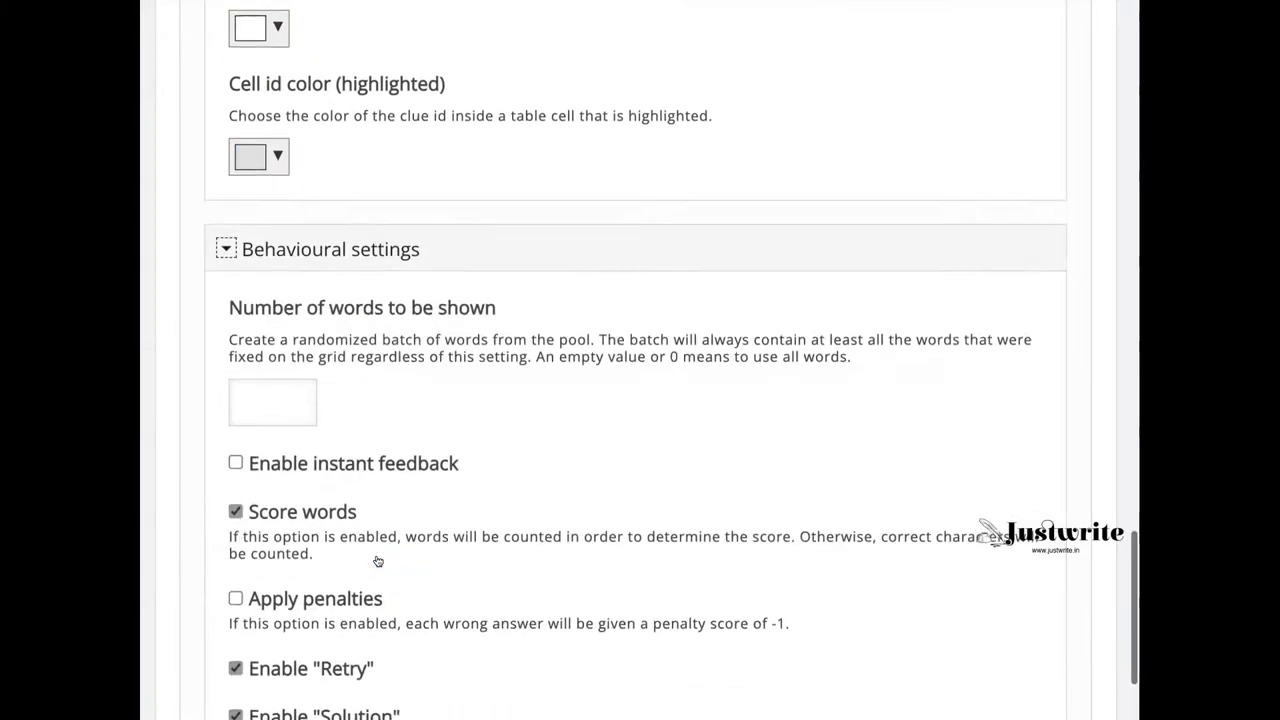
Switch to View to preview the crossword grid over the palace background.
{"action": "scroll", "scroll_direction": "down", "scroll_amount": 3}
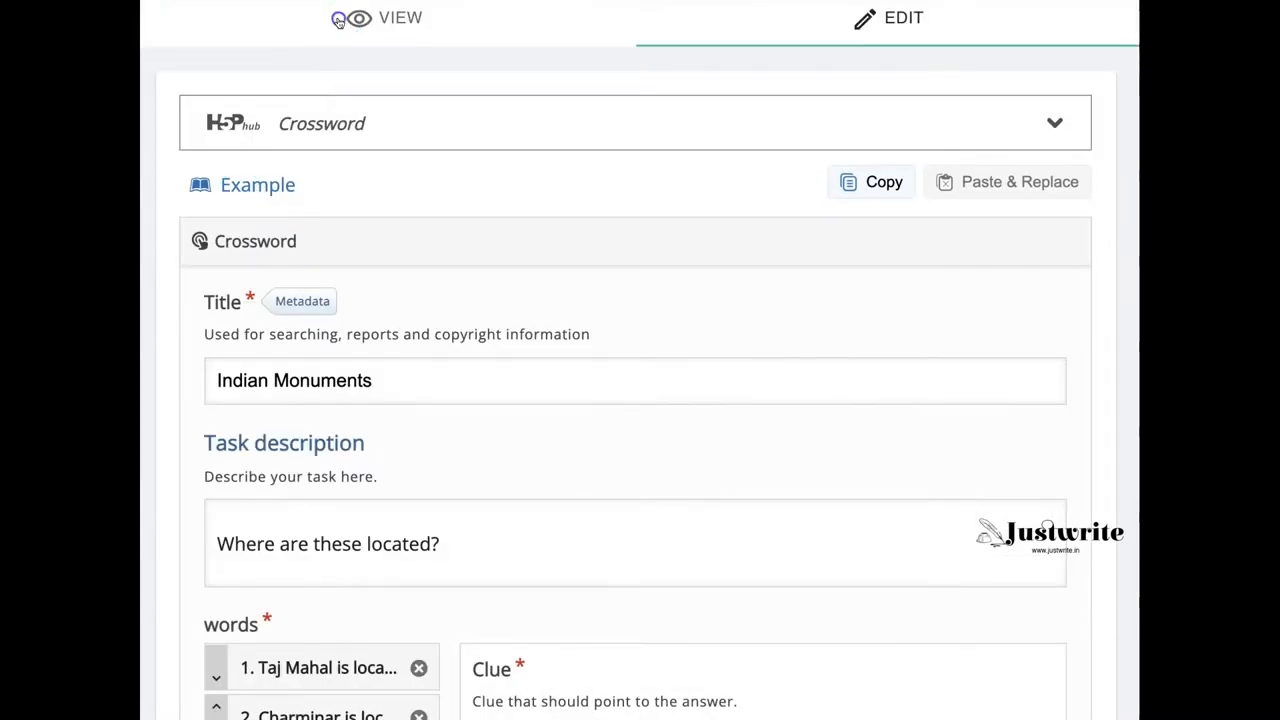
{"action": "left_click", "coordinate": [384, 16]}
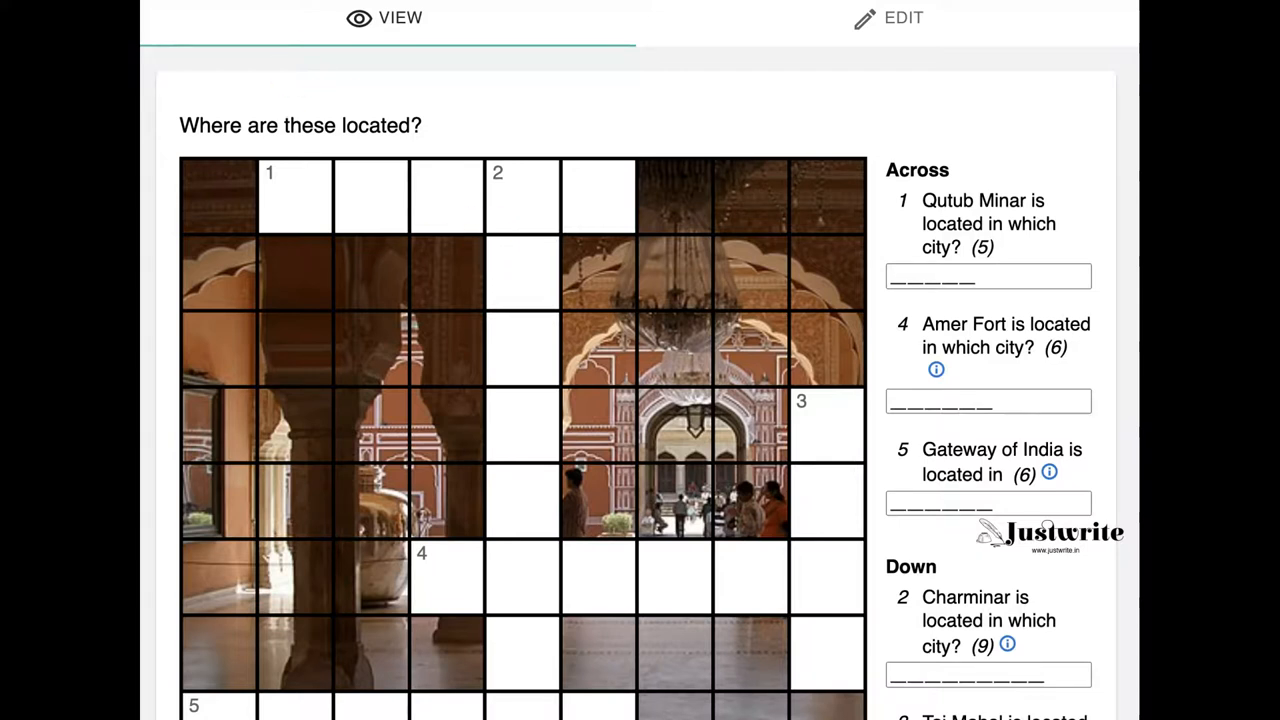
In Metadata, set license Attribution (CC BY), add author 'Sushumna Rao', and save.
{"action": "left_click", "coordinate": [888, 16]}
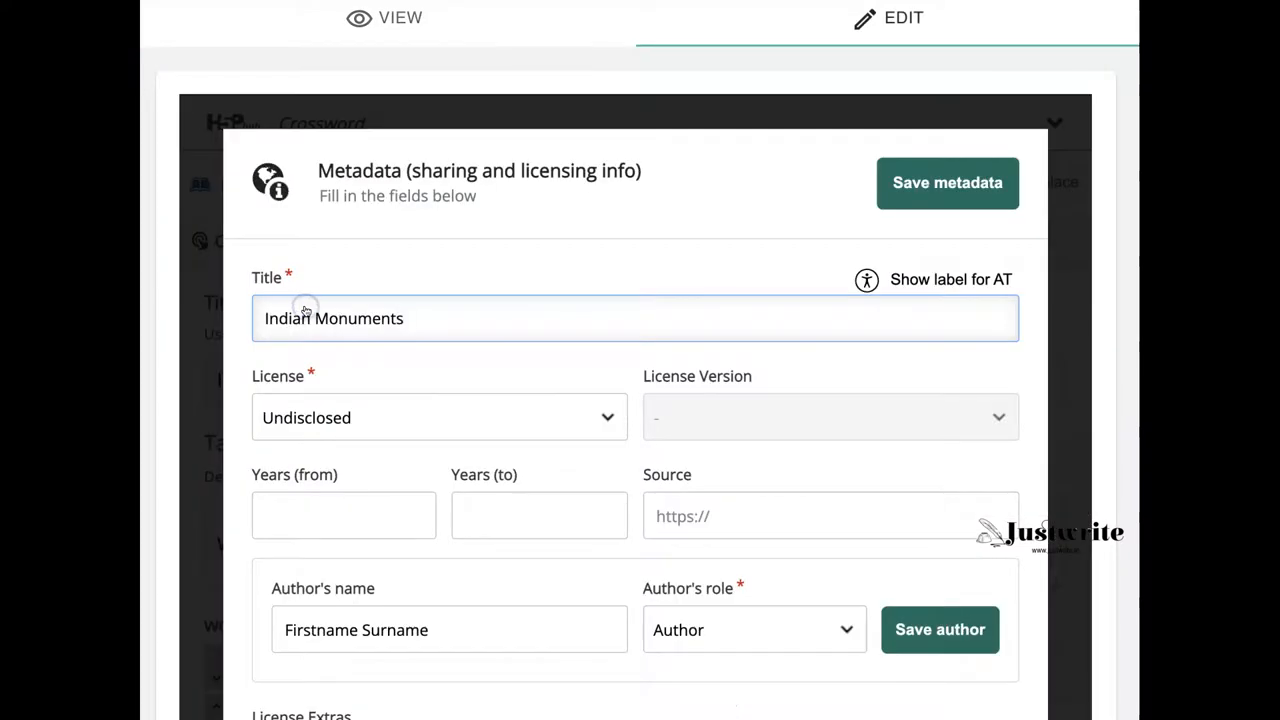
{"action": "left_click", "coordinate": [438, 418]}
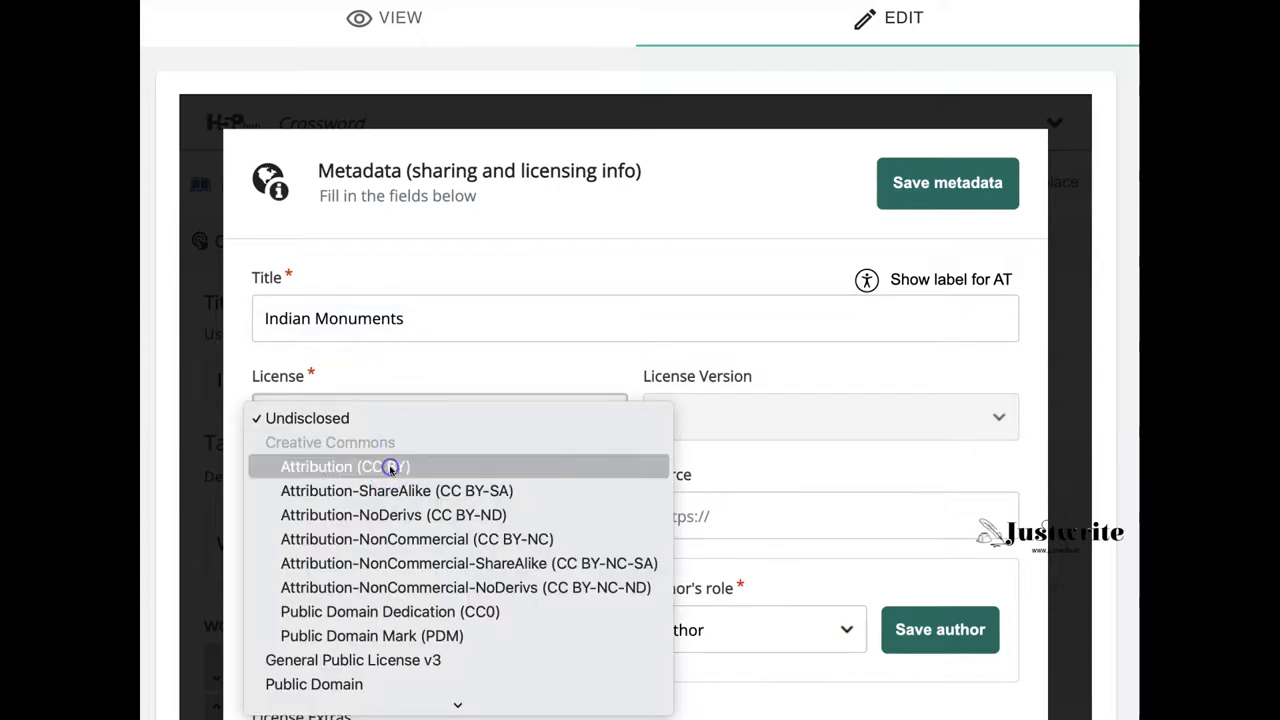
{"action": "left_click", "coordinate": [344, 466]}
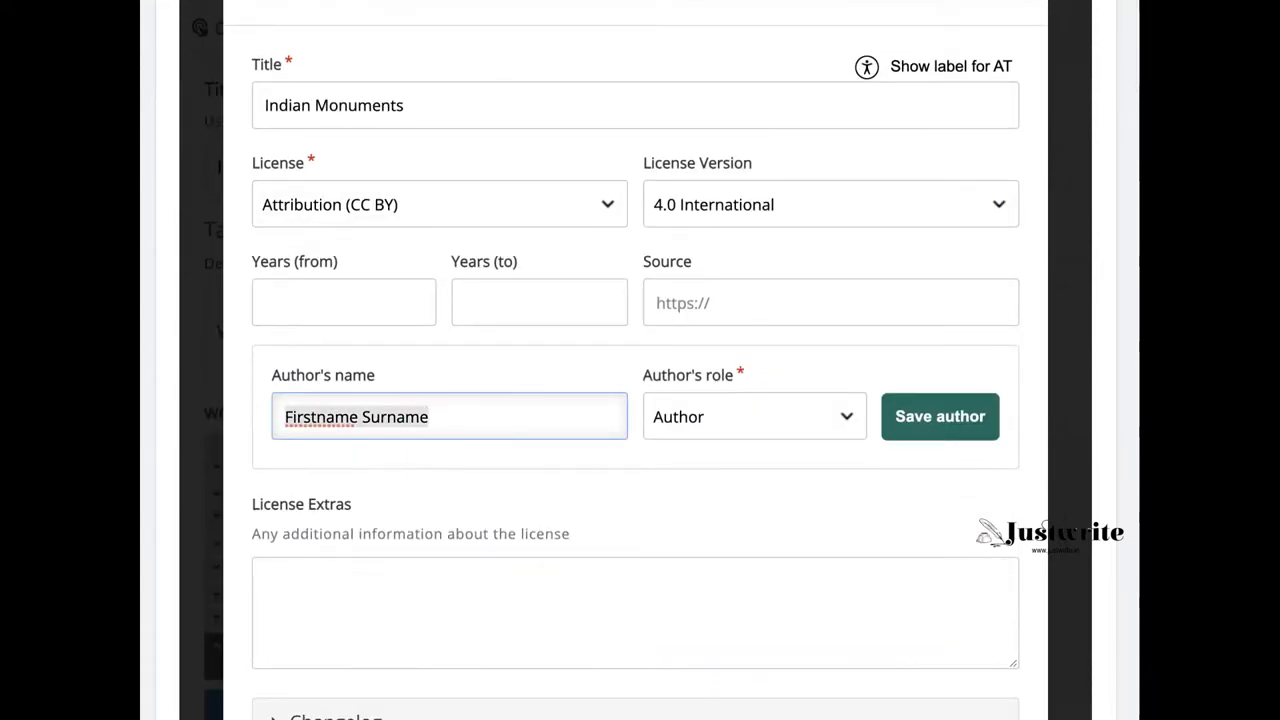
{"action": "type", "text": "Sushumna"}
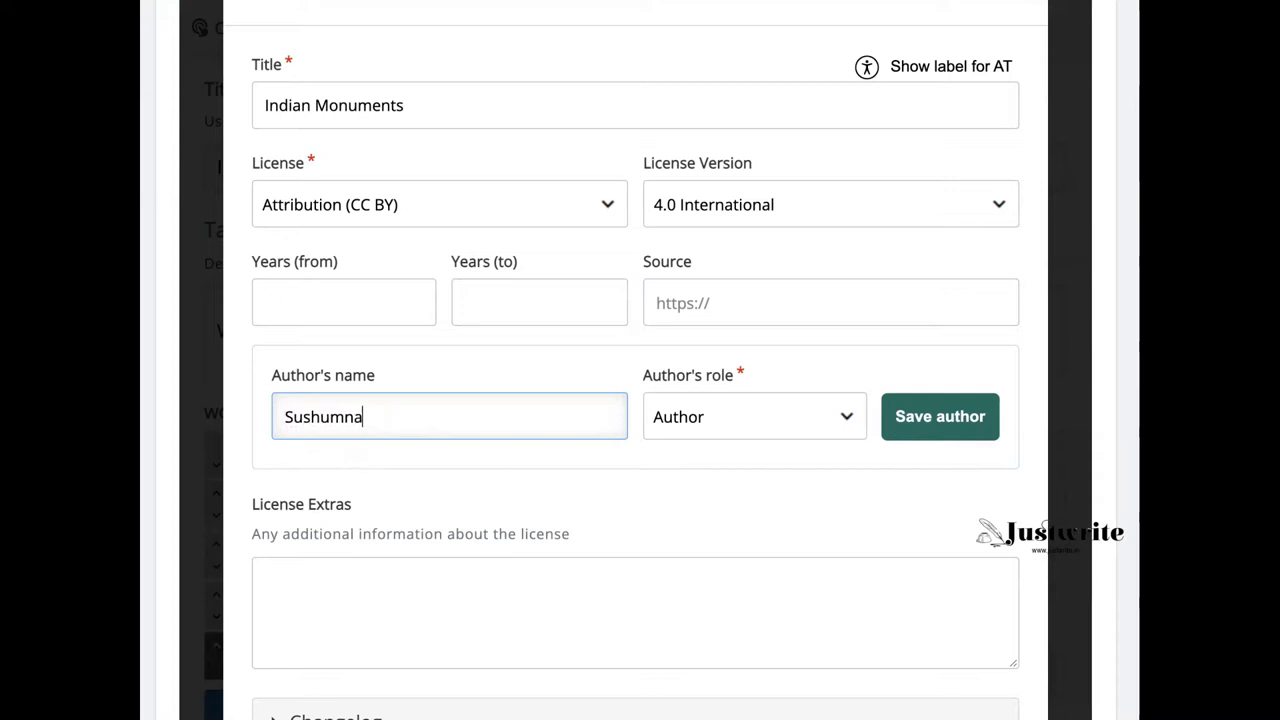
{"action": "type", "text": "Rao"}
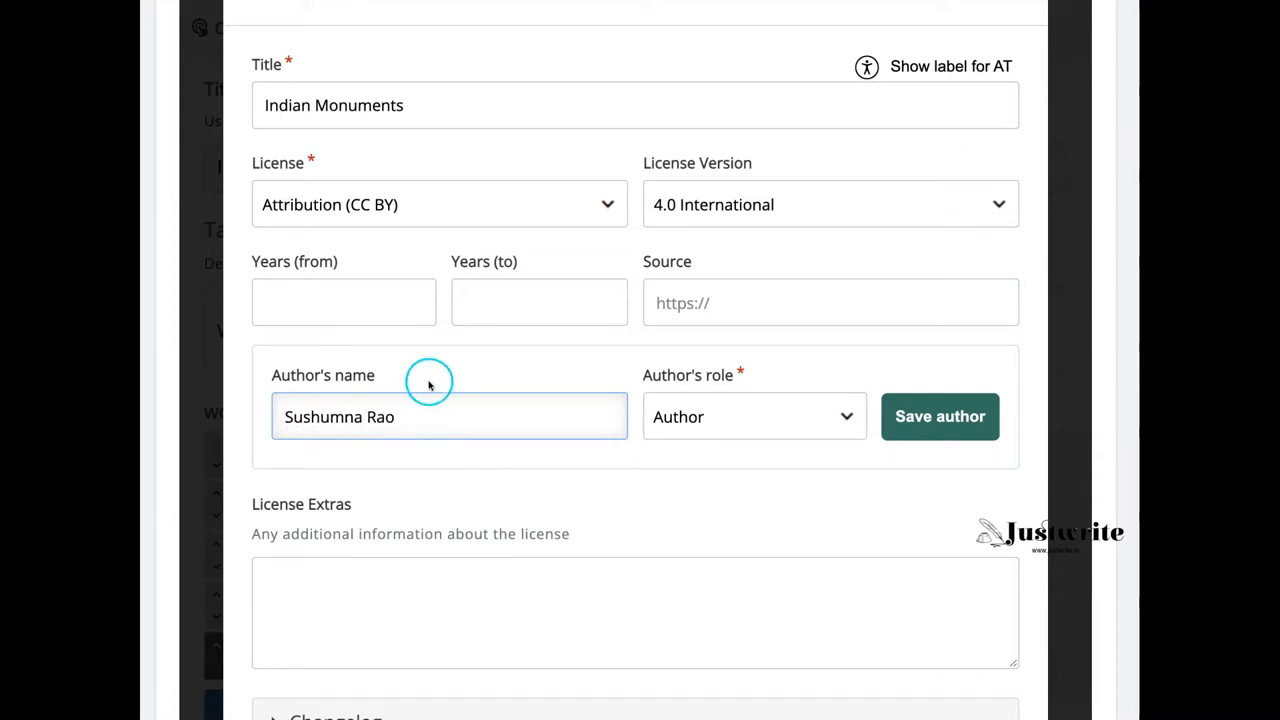
{"action": "left_click", "coordinate": [940, 416]}
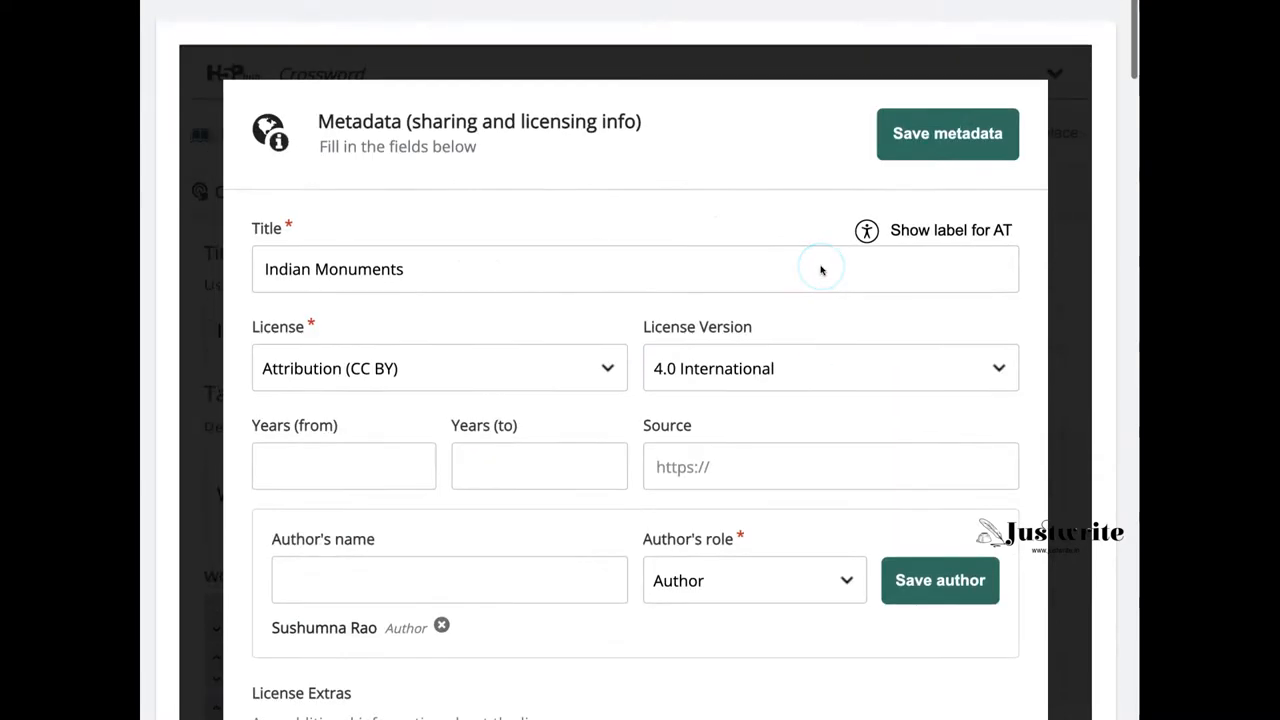
{"action": "left_click", "coordinate": [946, 132]}
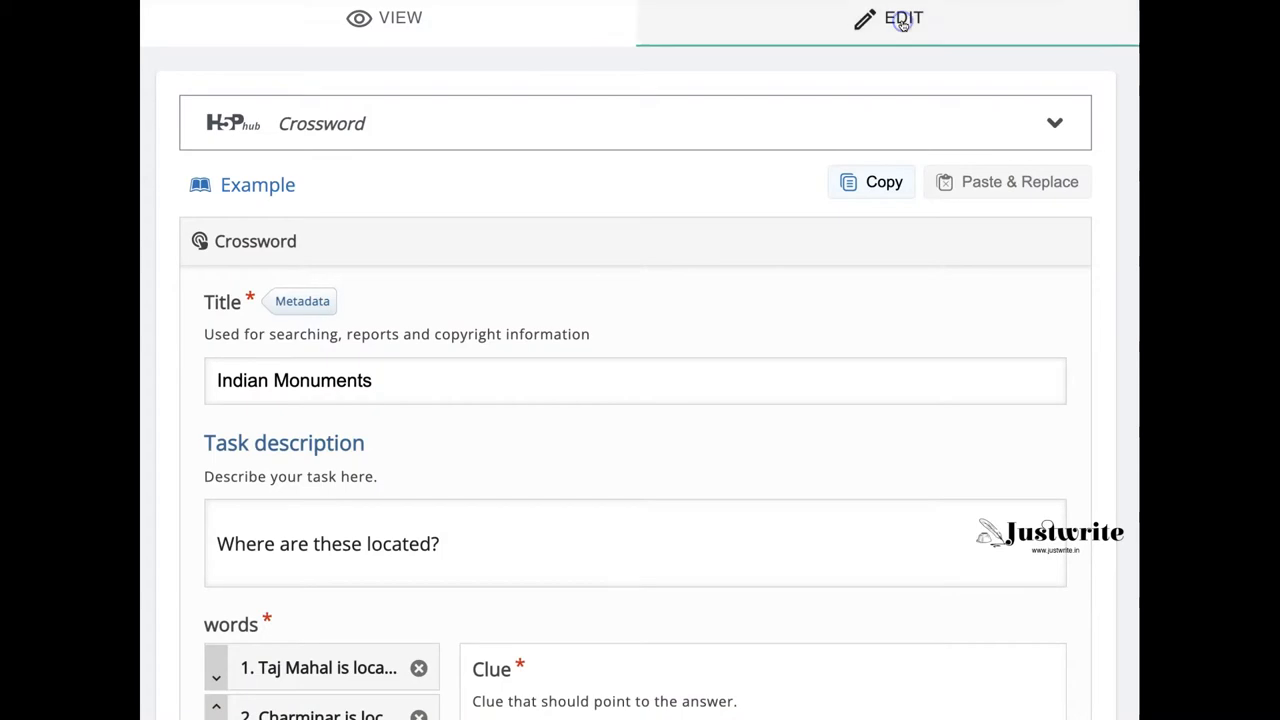
Preview the crossword, select the first Down word and start answering the Taj Mahal clue.
{"action": "left_click", "coordinate": [384, 18]}
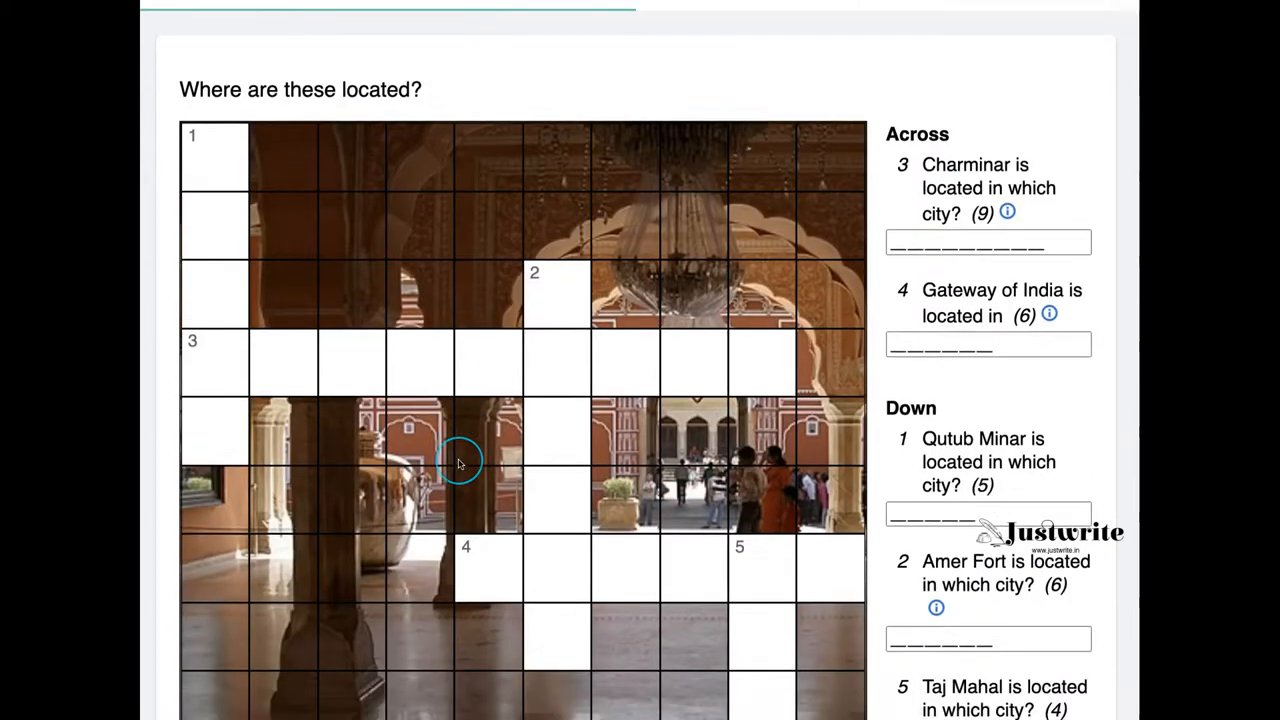
{"action": "scroll", "scroll_direction": "down", "scroll_amount": 3}
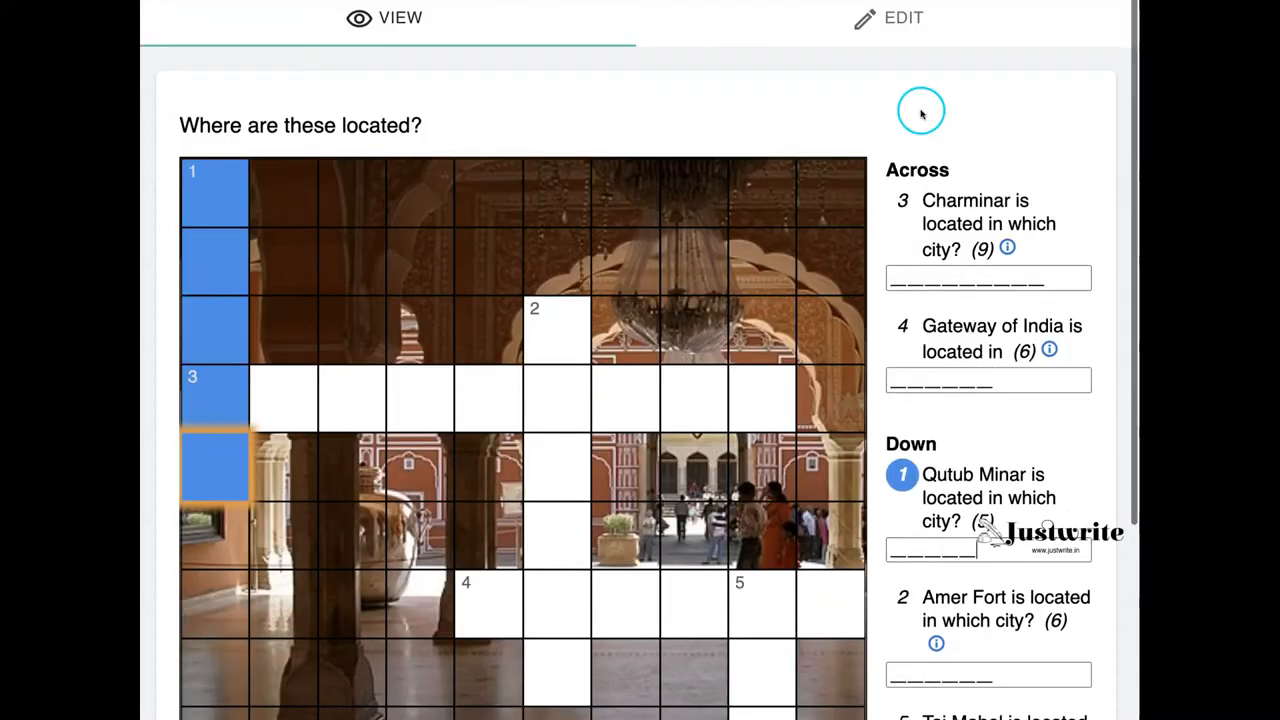
{"action": "left_click", "coordinate": [888, 18]}
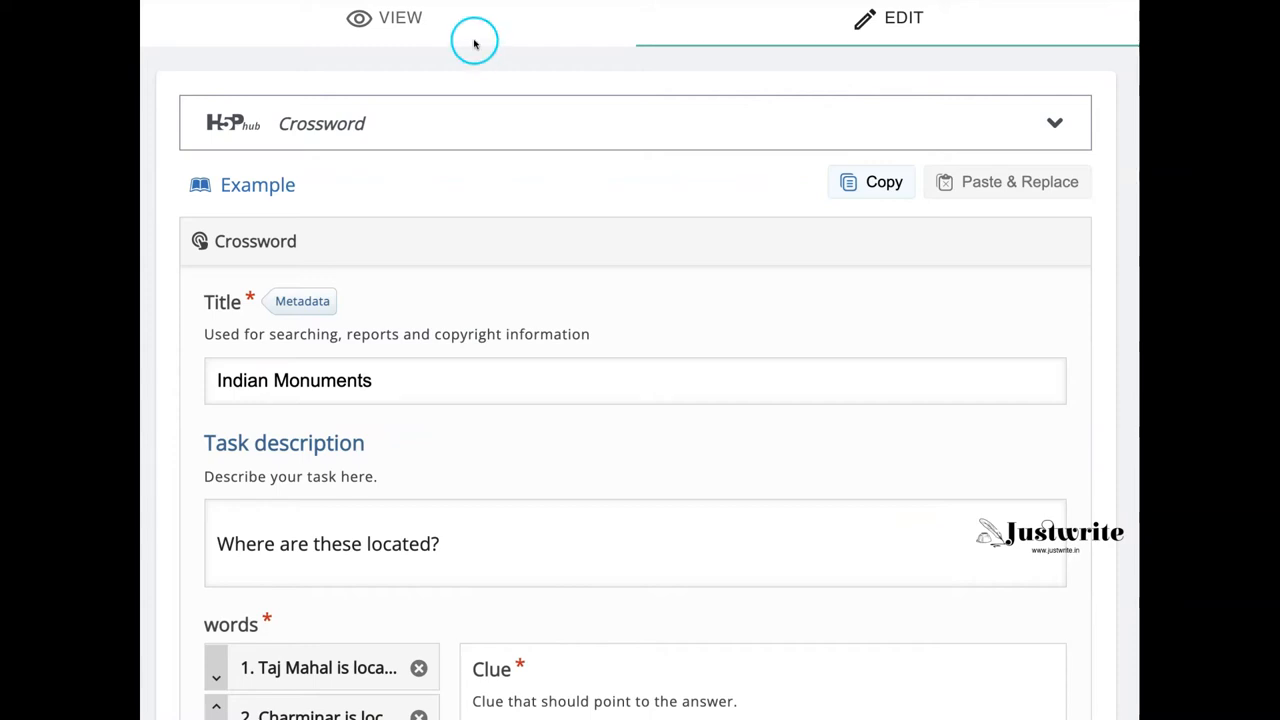
{"action": "left_click", "coordinate": [400, 18]}
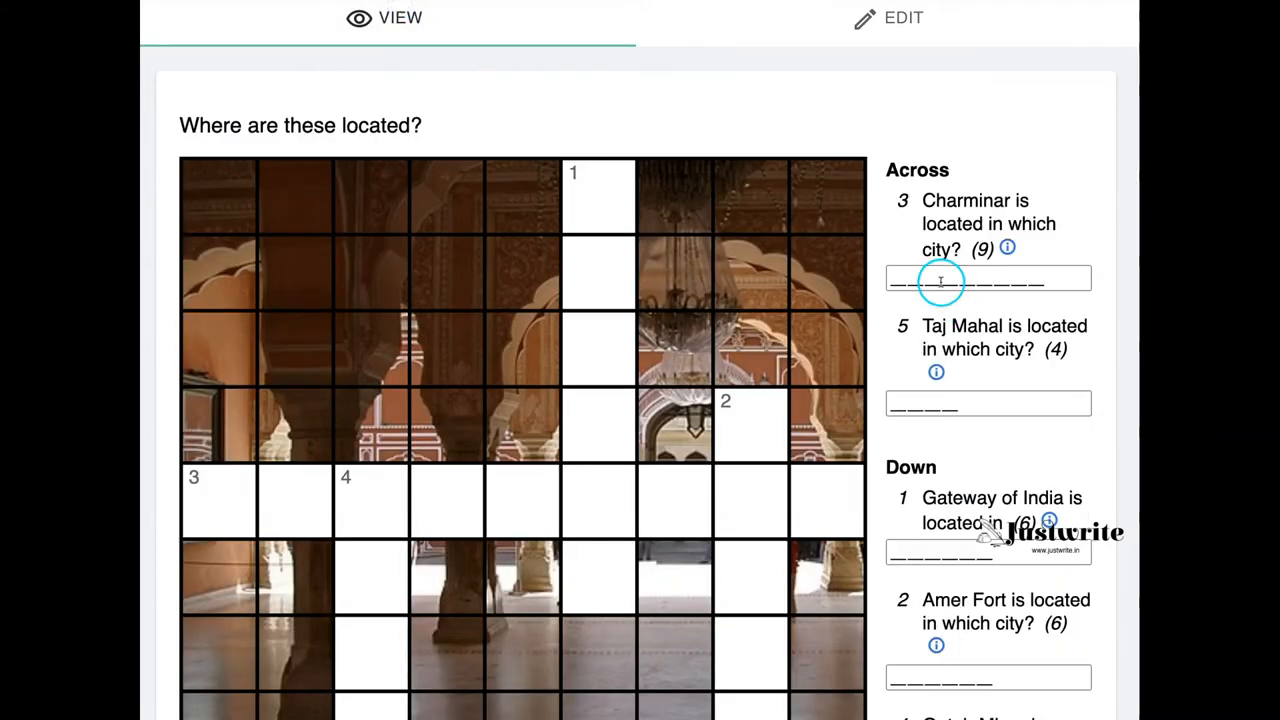
{"action": "left_click", "coordinate": [988, 404]}
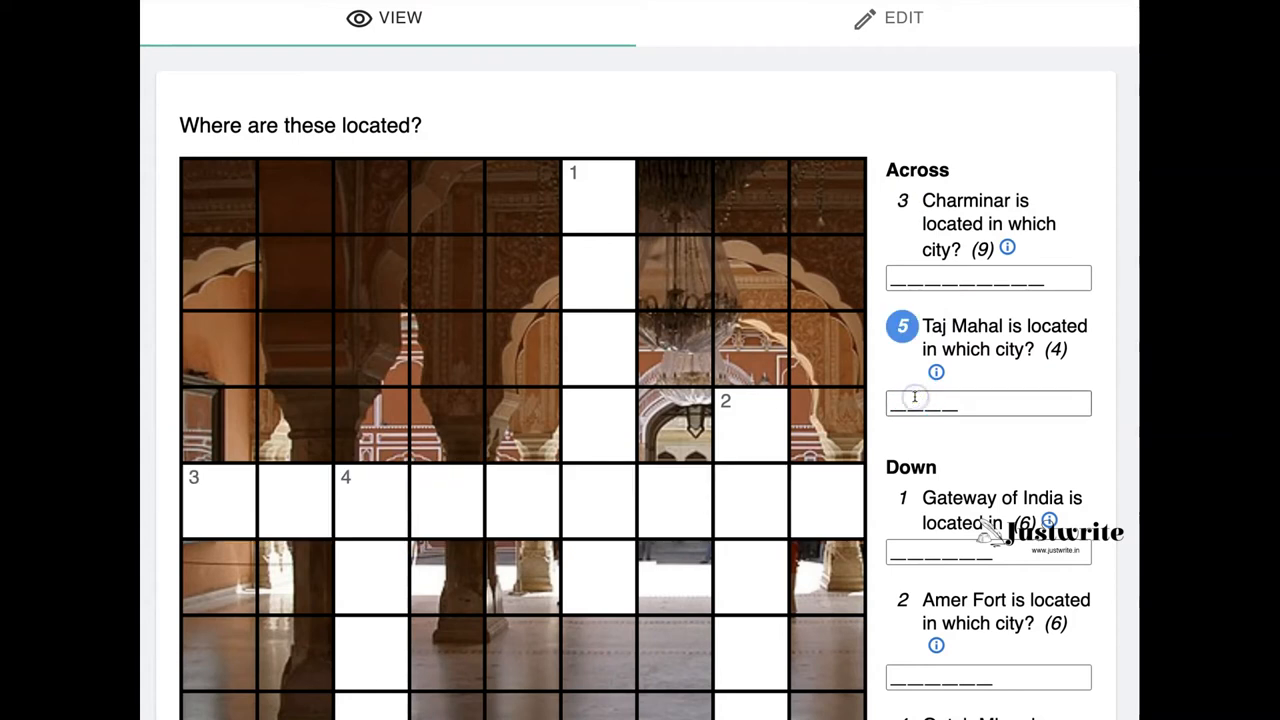